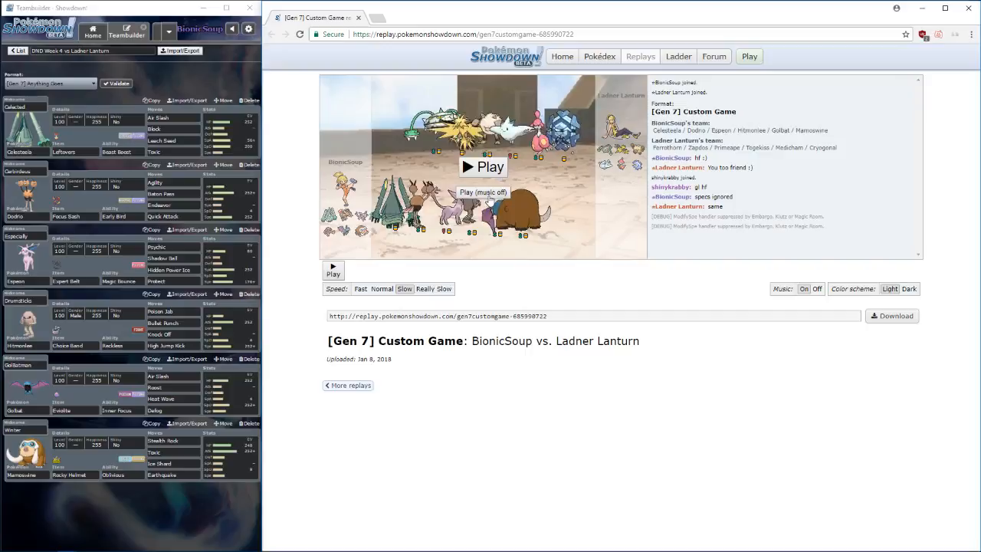
- Start the replay, opening with Drumsticks facing the opposing Cryogonal, Morgan
left_click(482, 167)
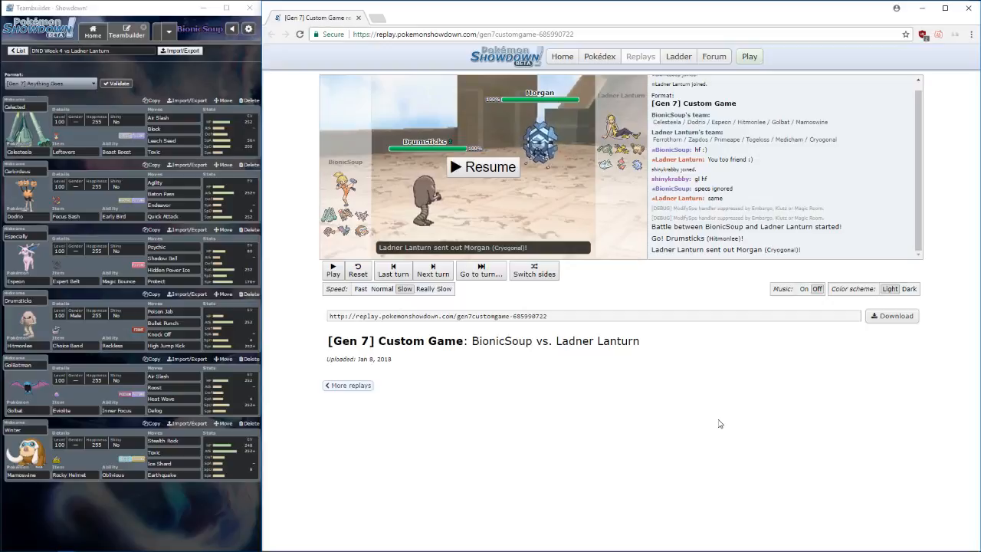
mouse_move(646, 344)
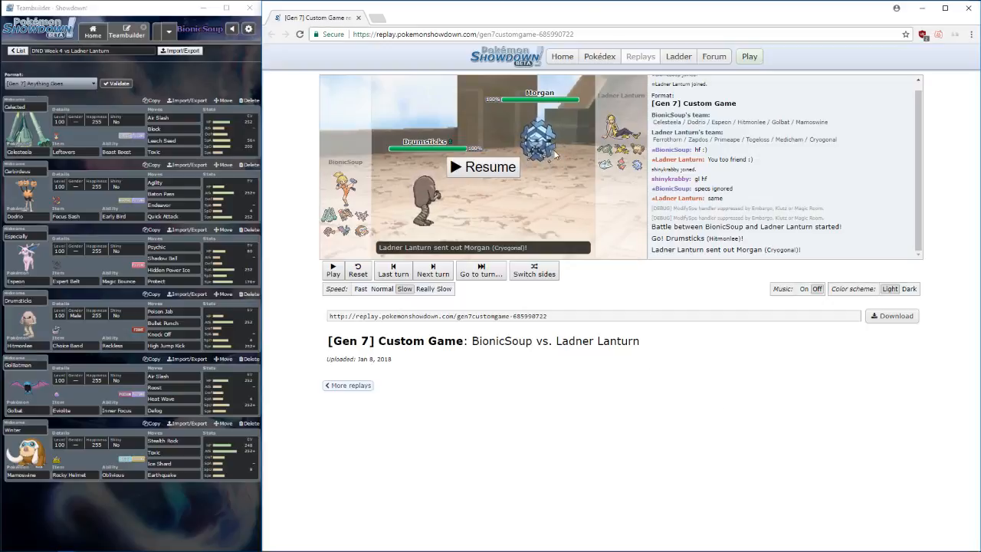
mouse_move(496, 172)
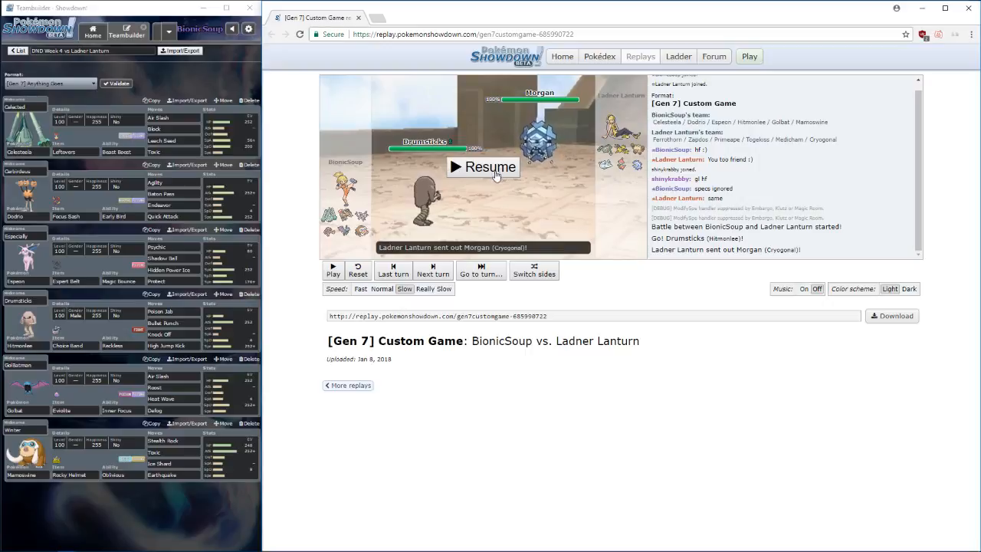
- Watch turns 1–3, pausing after Drumsticks' Knock Off, and stop at turn 4
left_click(482, 167)
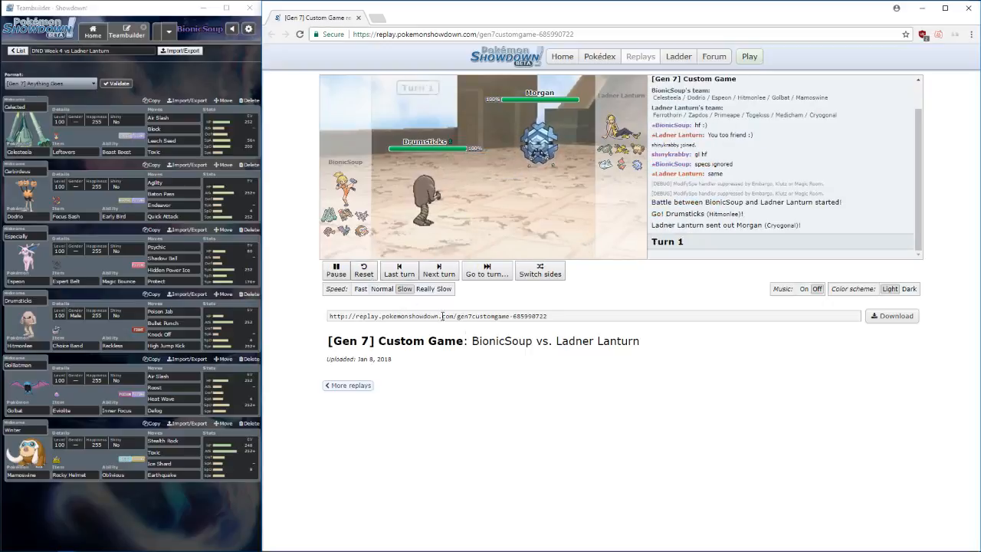
left_click(438, 269)
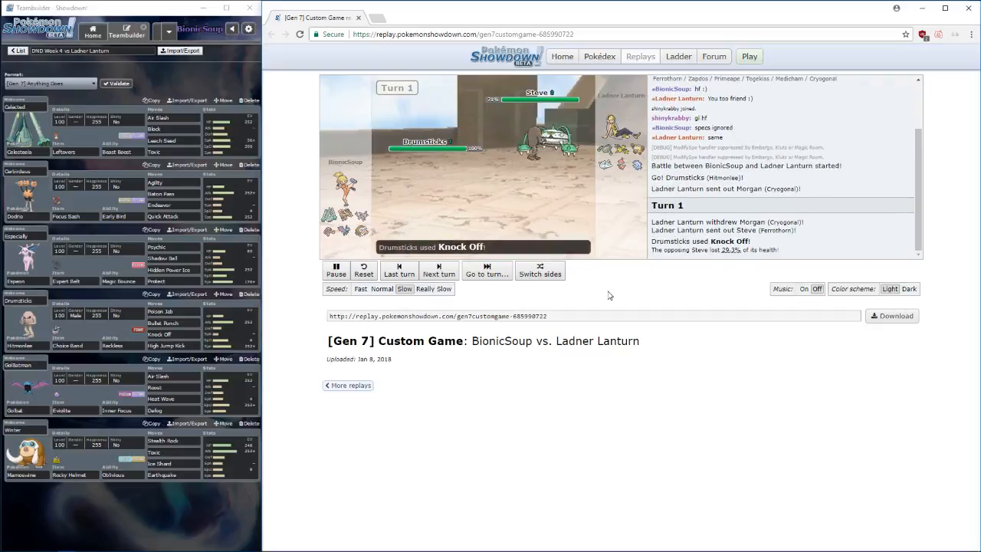
left_click(336, 269)
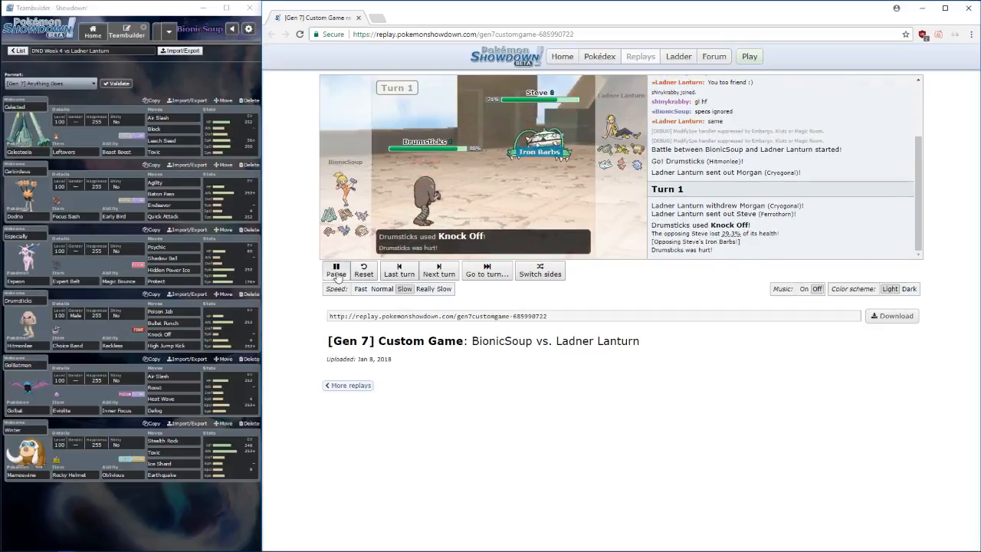
left_click(336, 270)
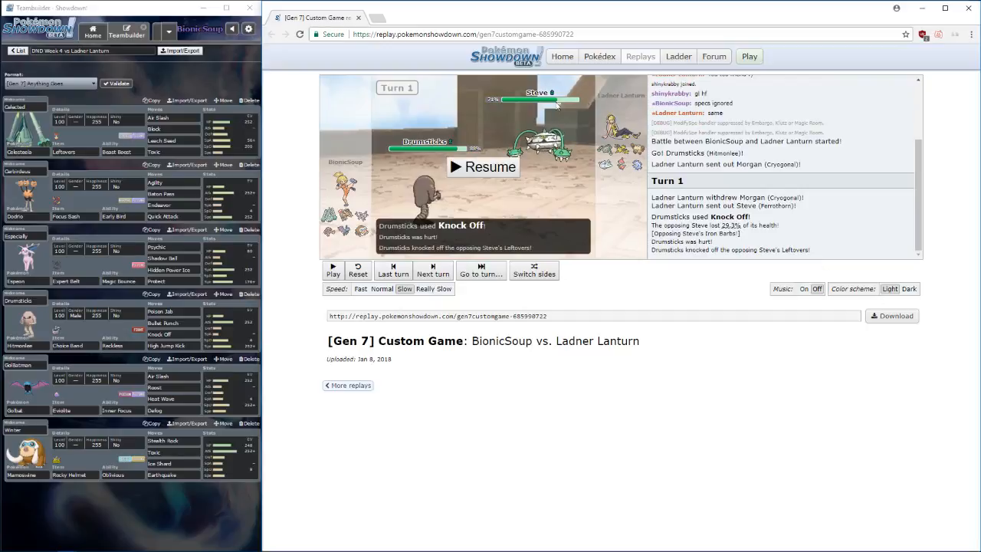
mouse_move(580, 178)
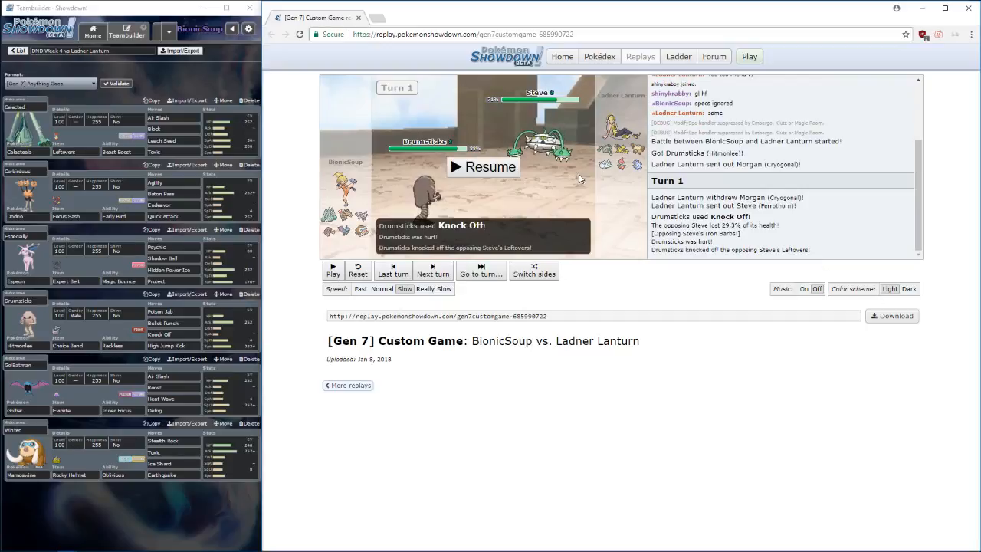
left_click(334, 270)
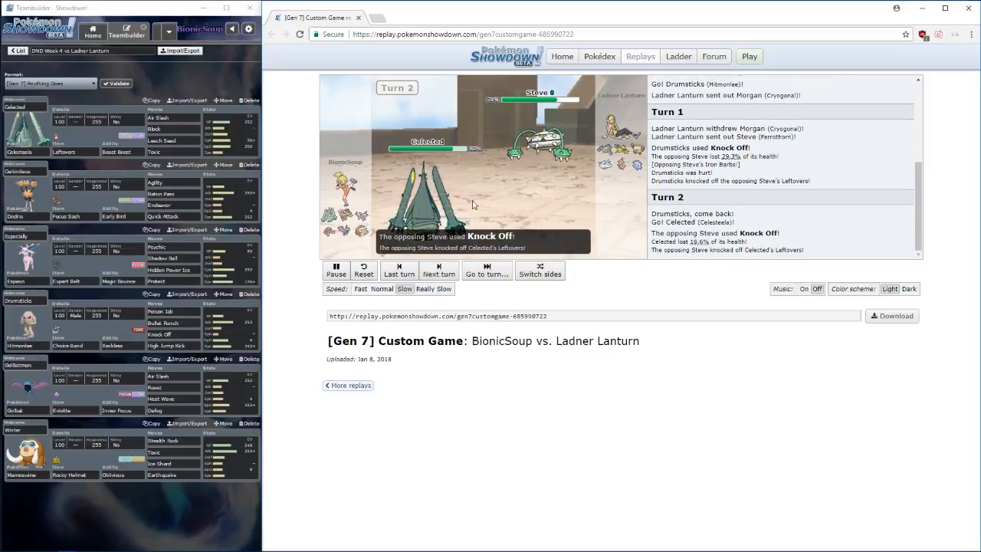
left_click(438, 270)
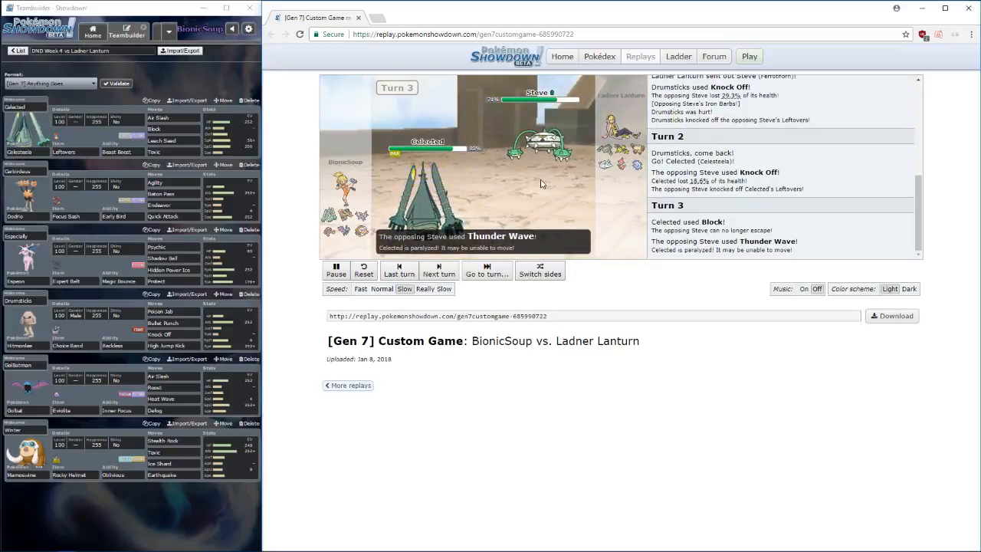
left_click(334, 269)
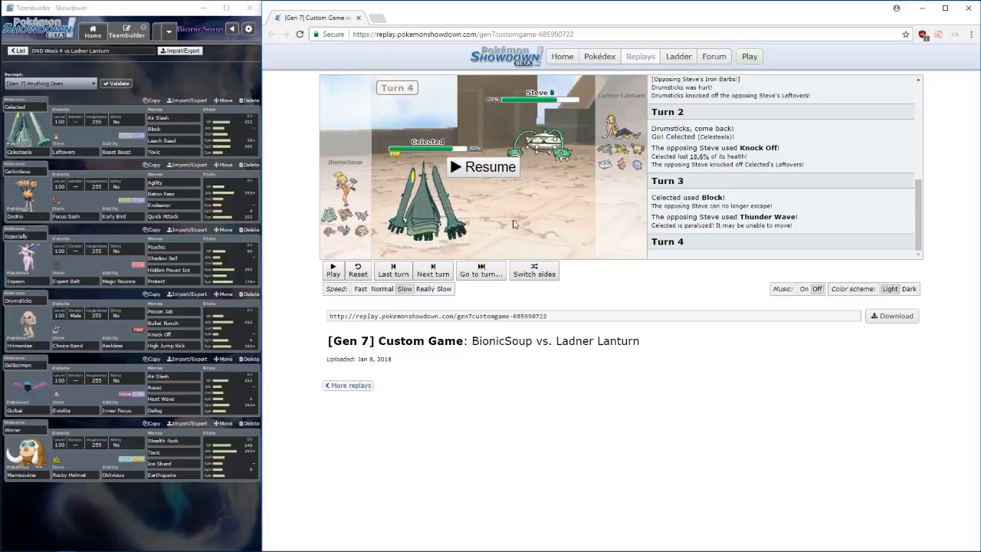
mouse_move(473, 177)
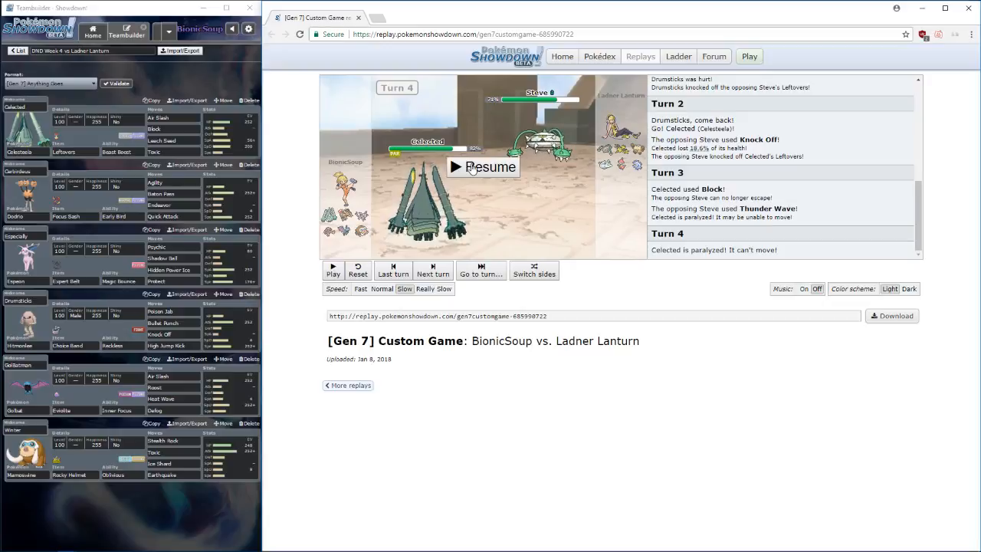
- Watch turns 5–7, then pause at turn 8 after Steve's critical Knock Off on Celected
left_click(483, 167)
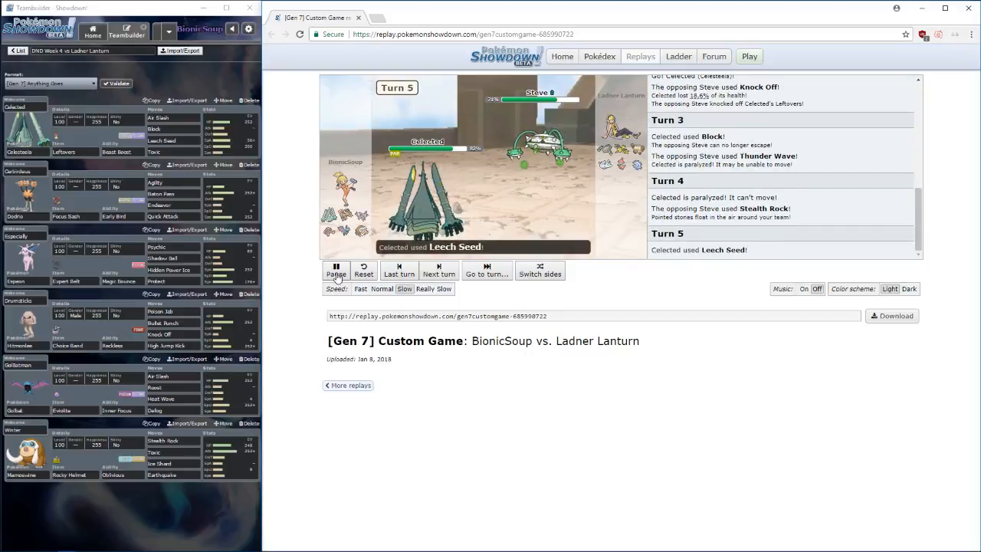
left_click(335, 269)
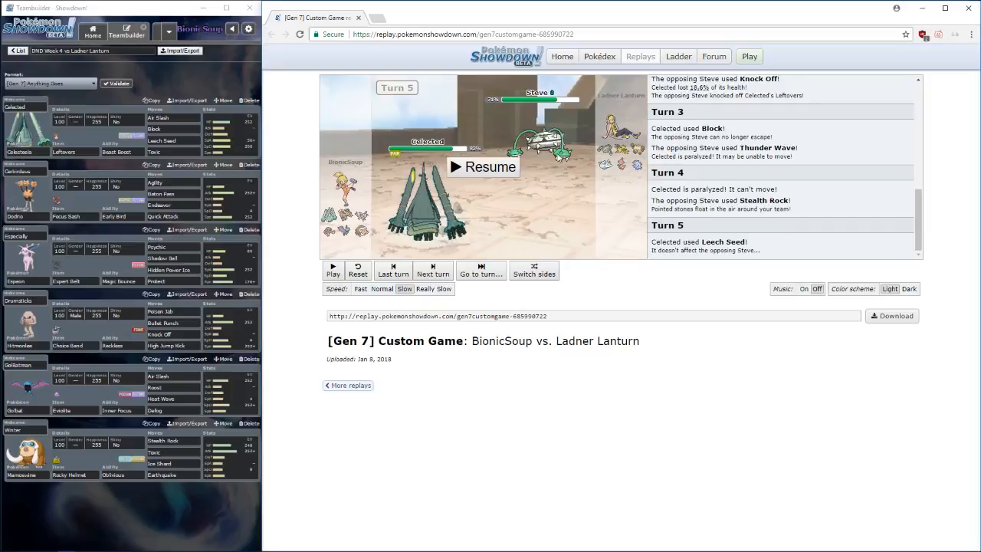
mouse_move(576, 138)
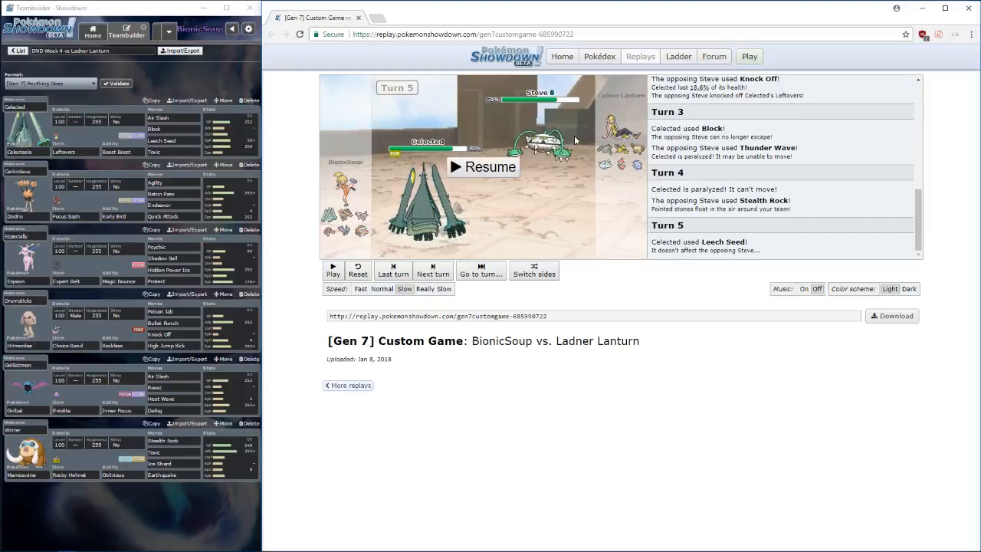
mouse_move(524, 157)
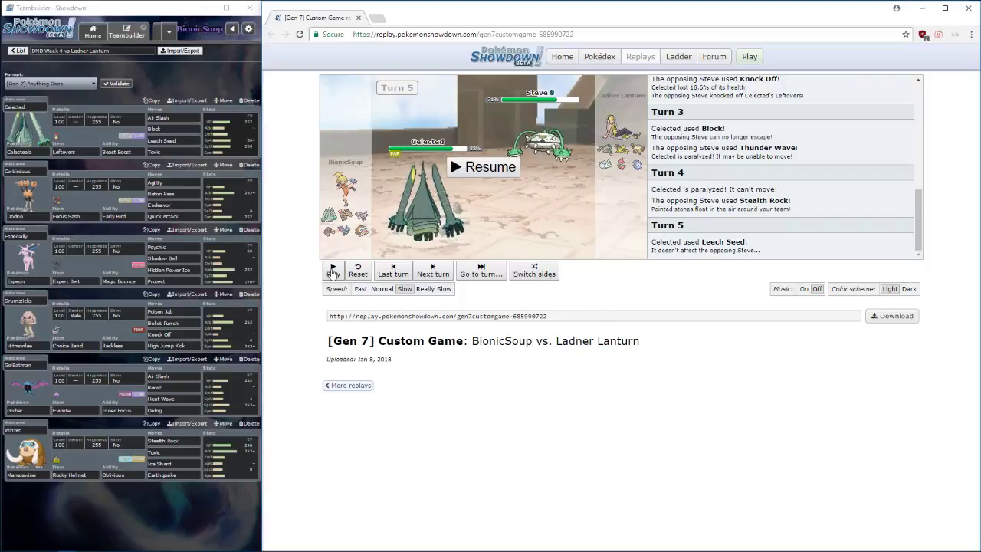
left_click(334, 269)
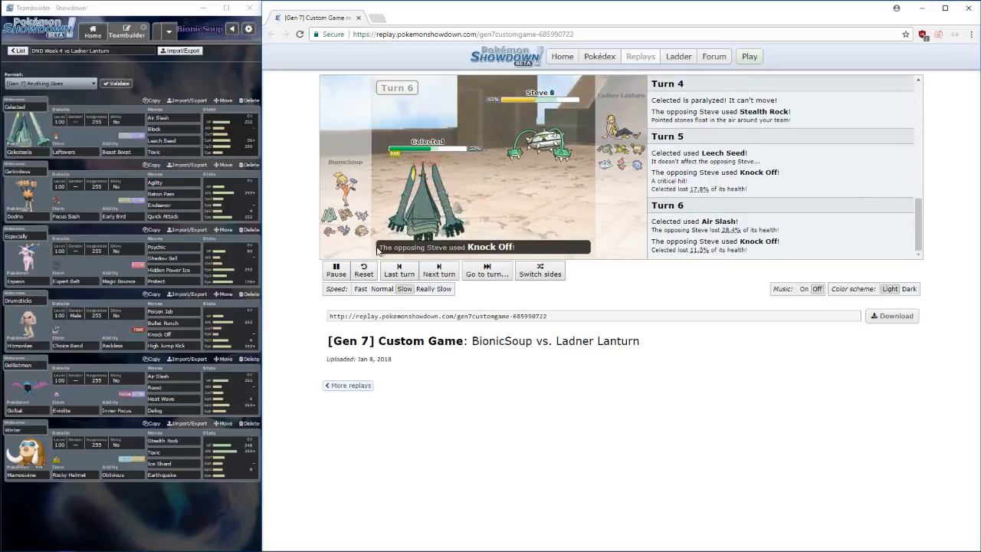
left_click(439, 269)
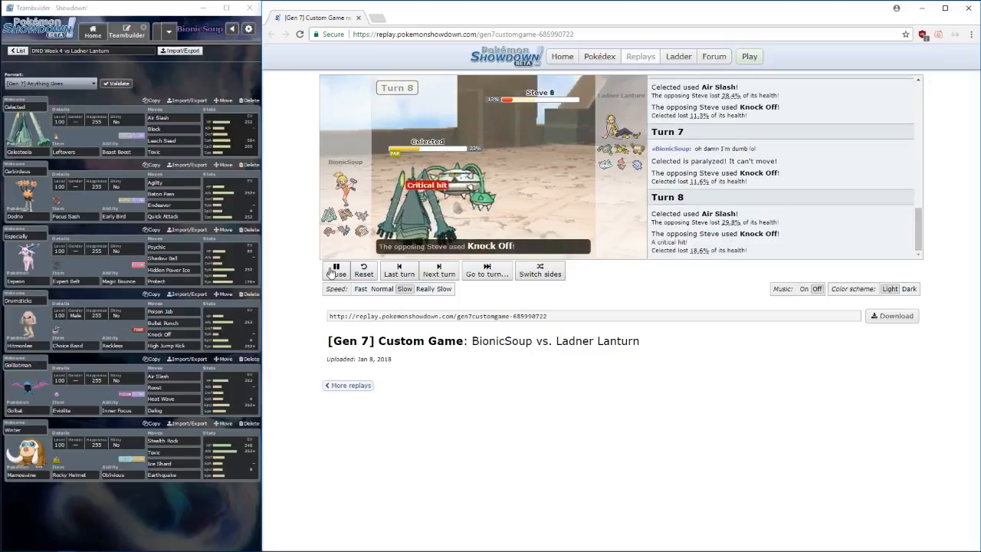
left_click(334, 269)
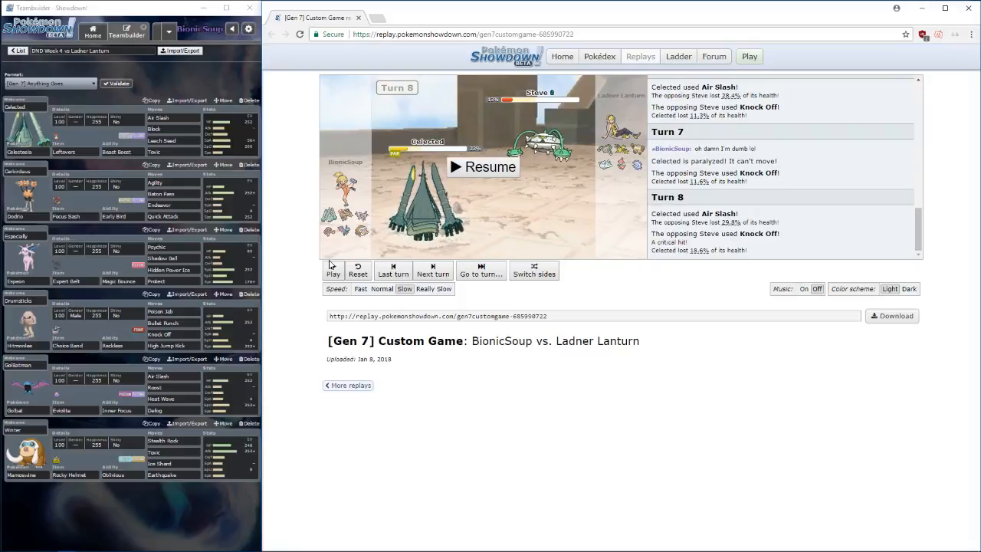
mouse_move(355, 234)
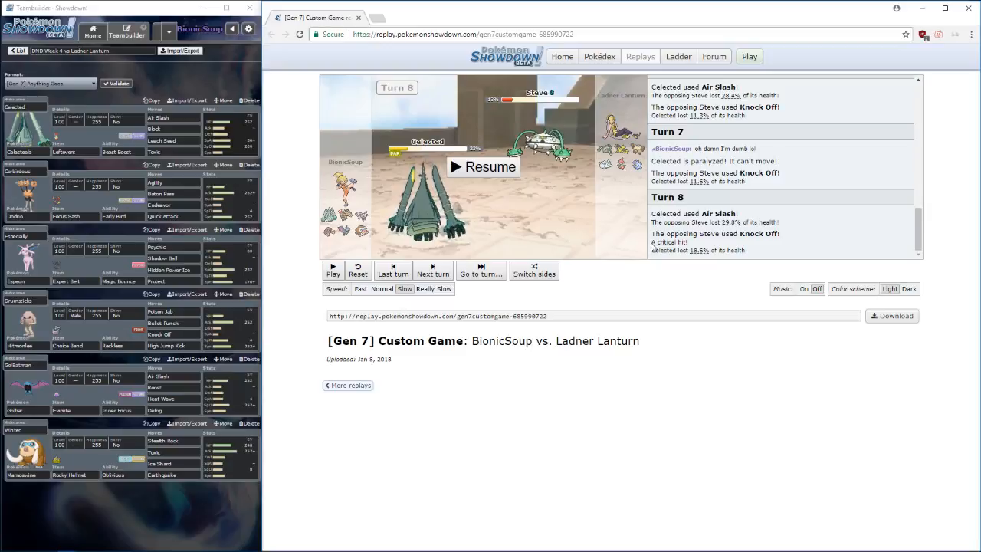
mouse_move(477, 170)
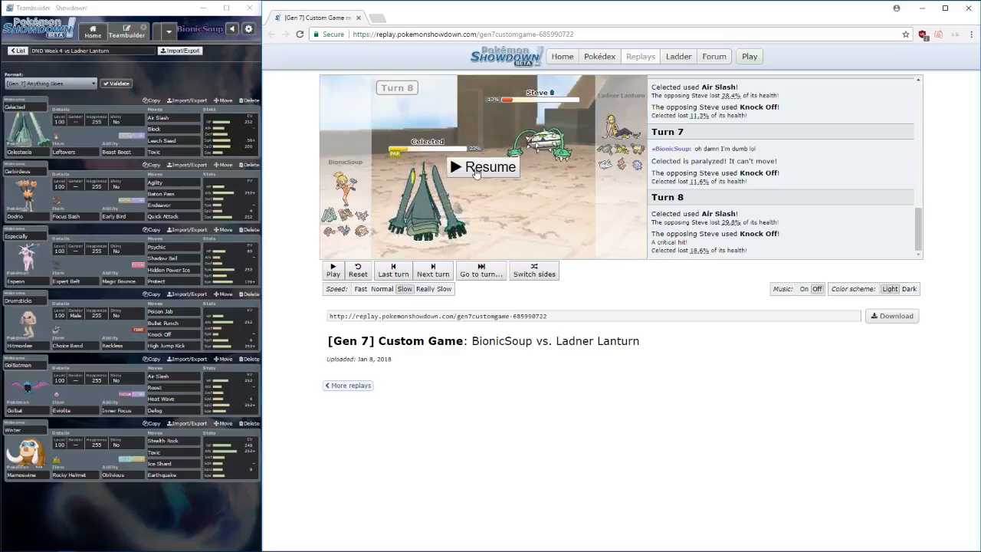
- Watch turns 9–11 as Celected falls to Mega Medicham, then resume into turn 12
left_click(482, 167)
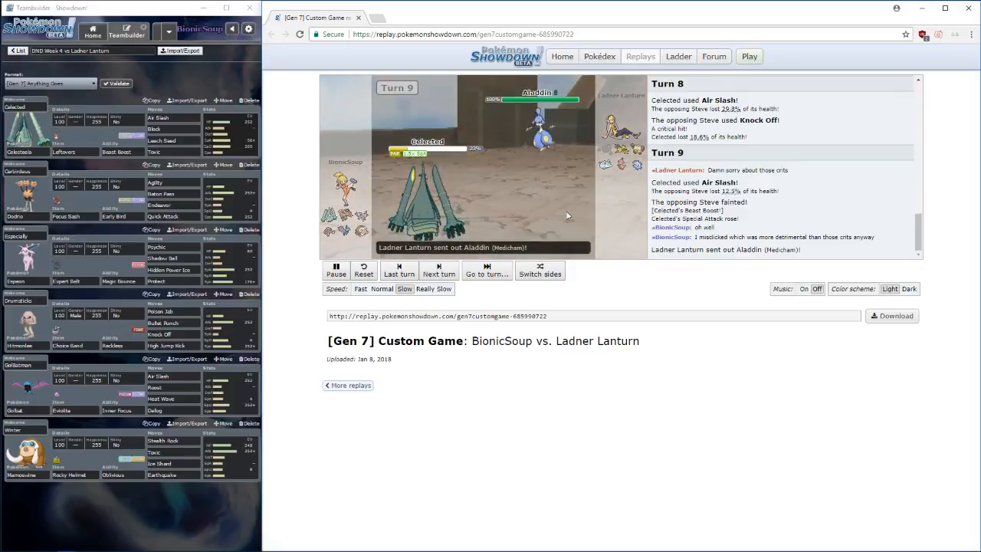
left_click(439, 271)
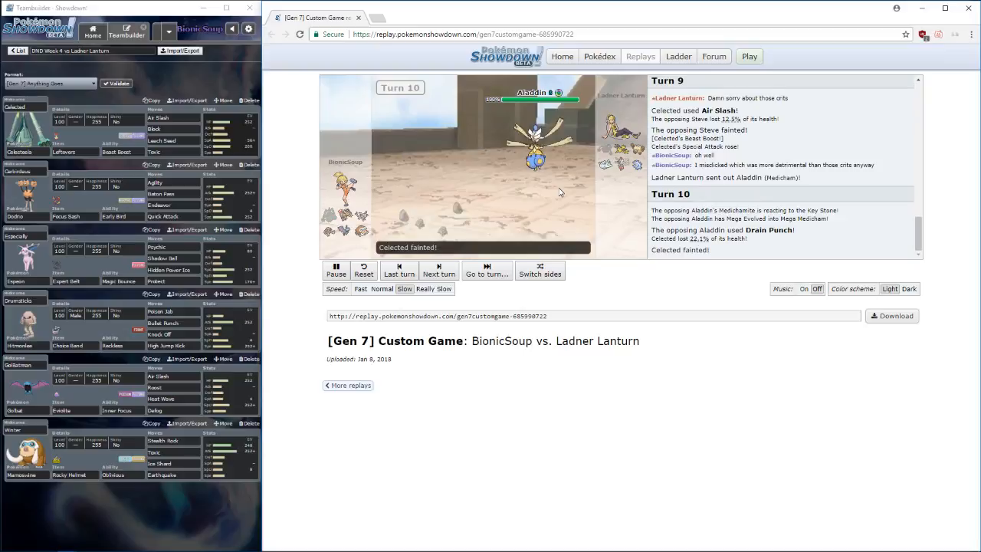
left_click(438, 270)
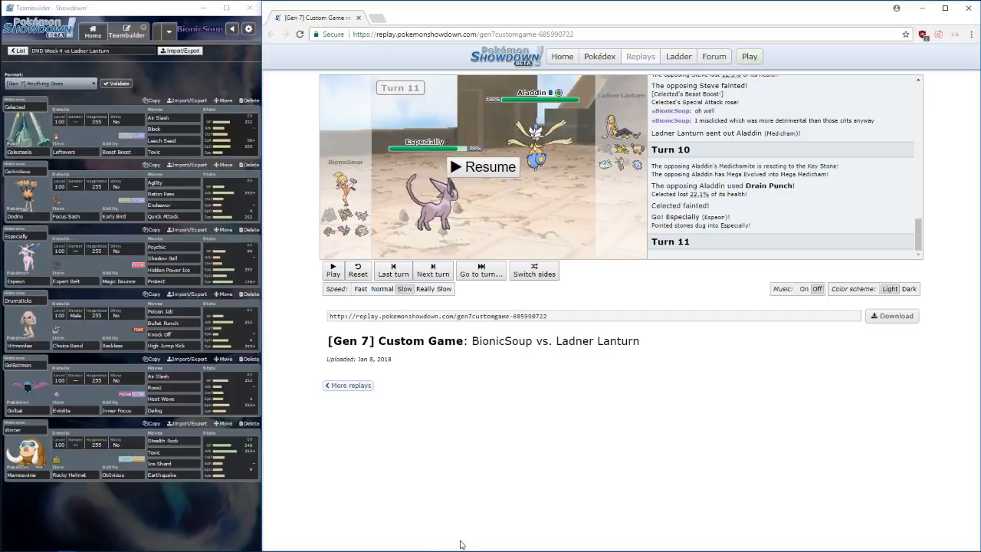
mouse_move(530, 188)
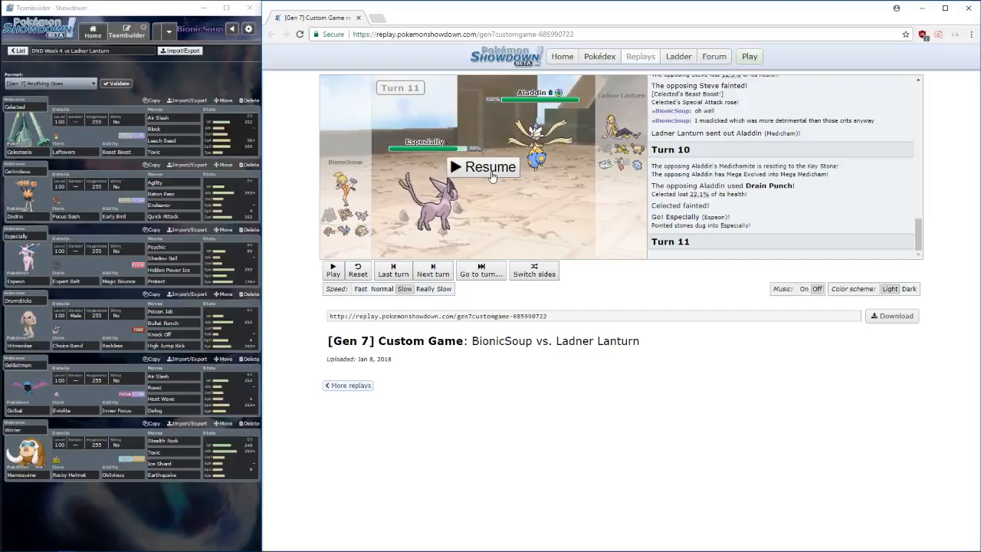
left_click(483, 168)
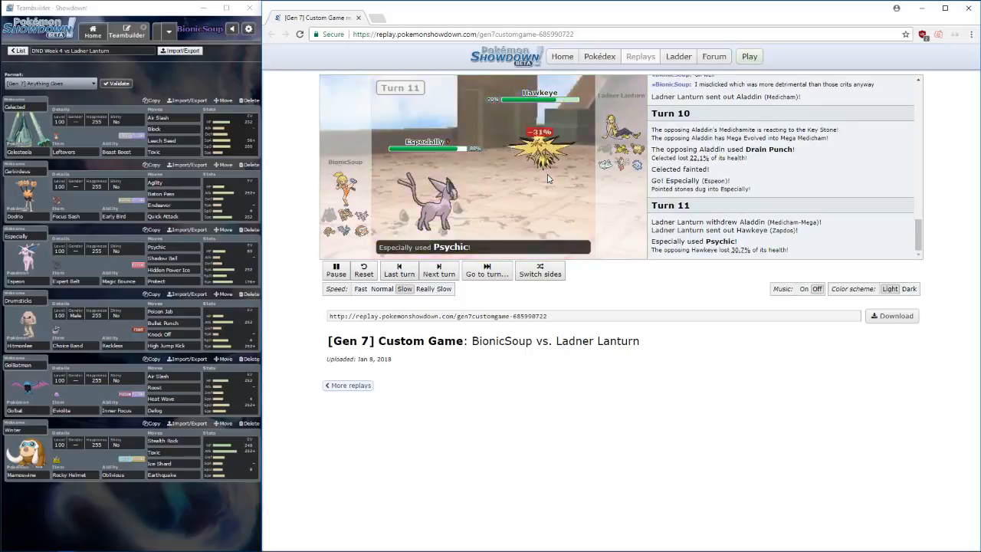
left_click(337, 270)
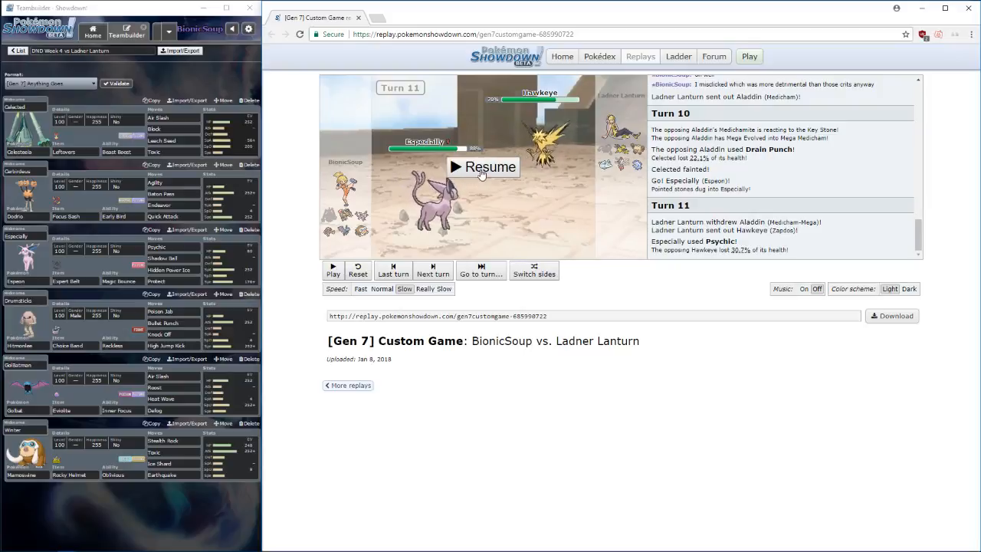
left_click(482, 167)
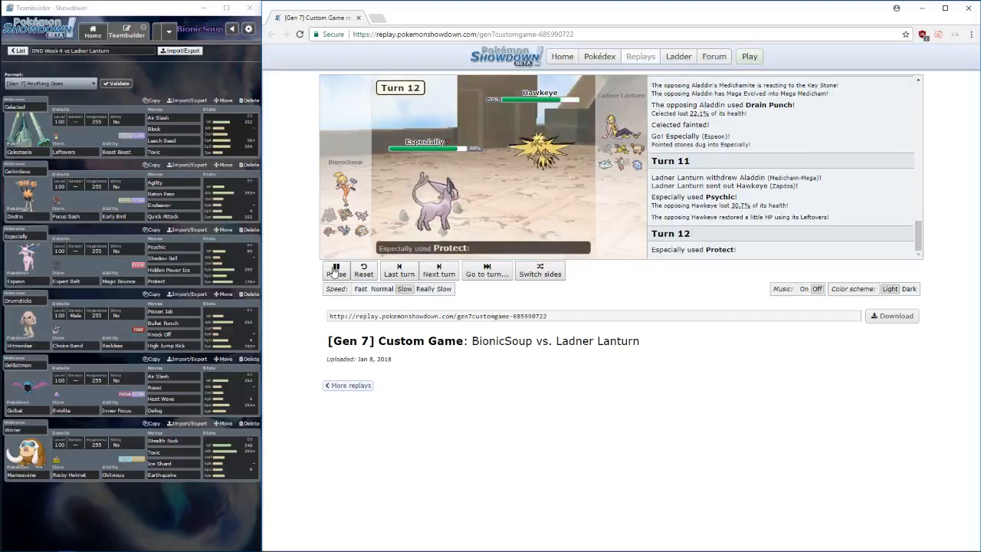
- Pause during turn 12, then watch turn 13's Discharge on GolBatman into turn 14
left_click(335, 270)
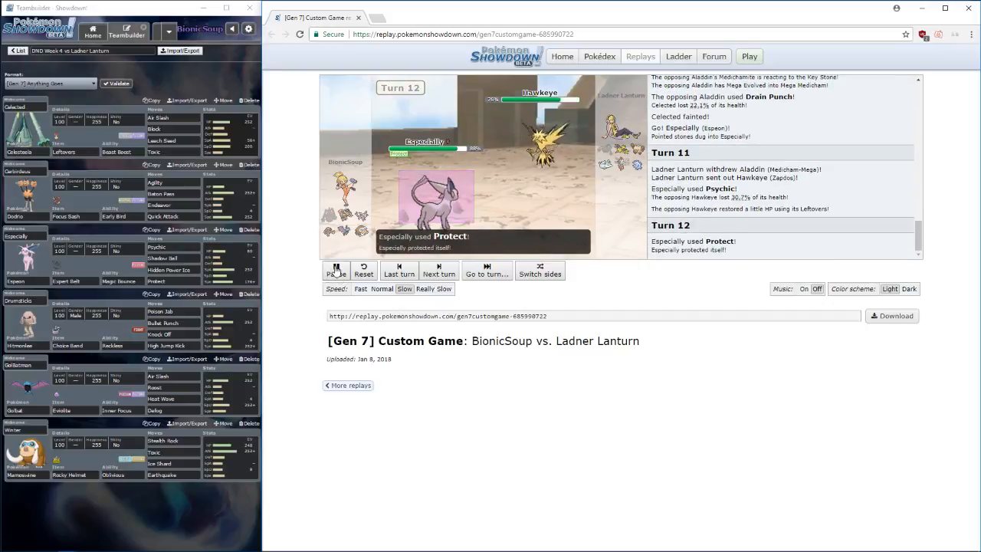
left_click(336, 270)
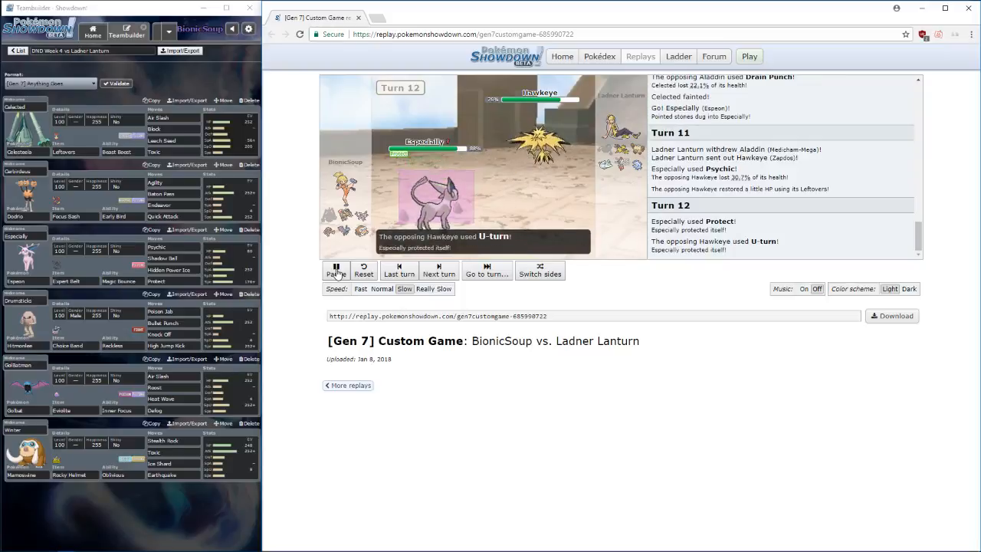
left_click(334, 270)
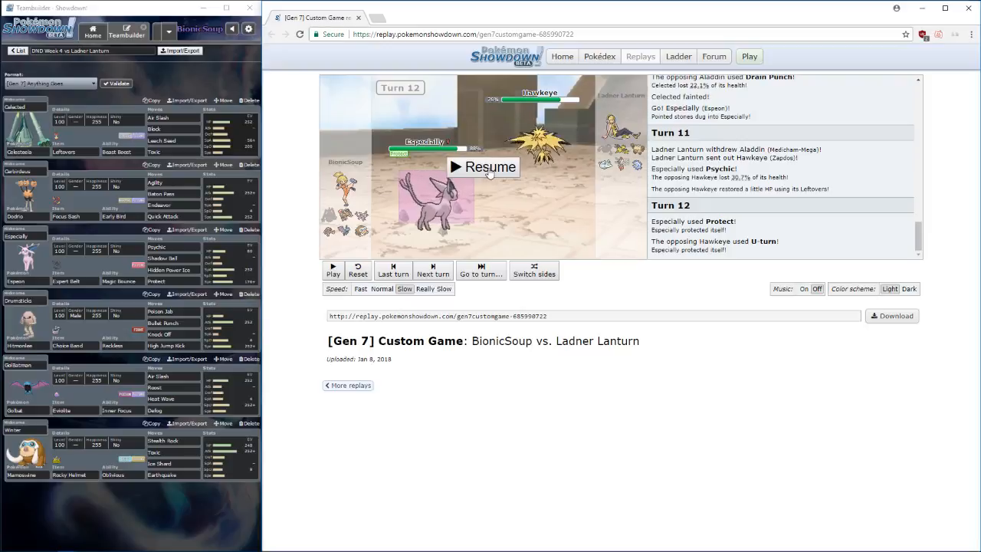
left_click(483, 167)
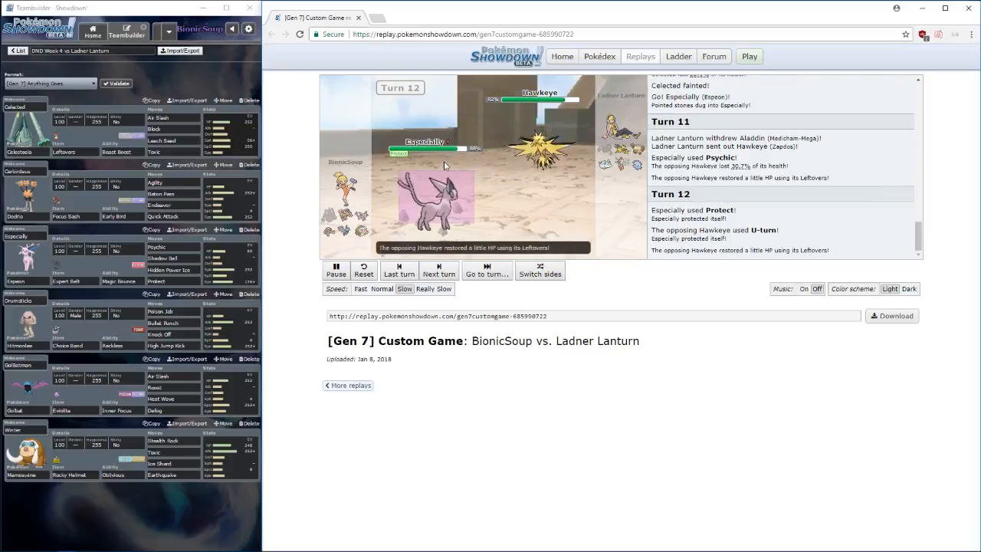
left_click(438, 270)
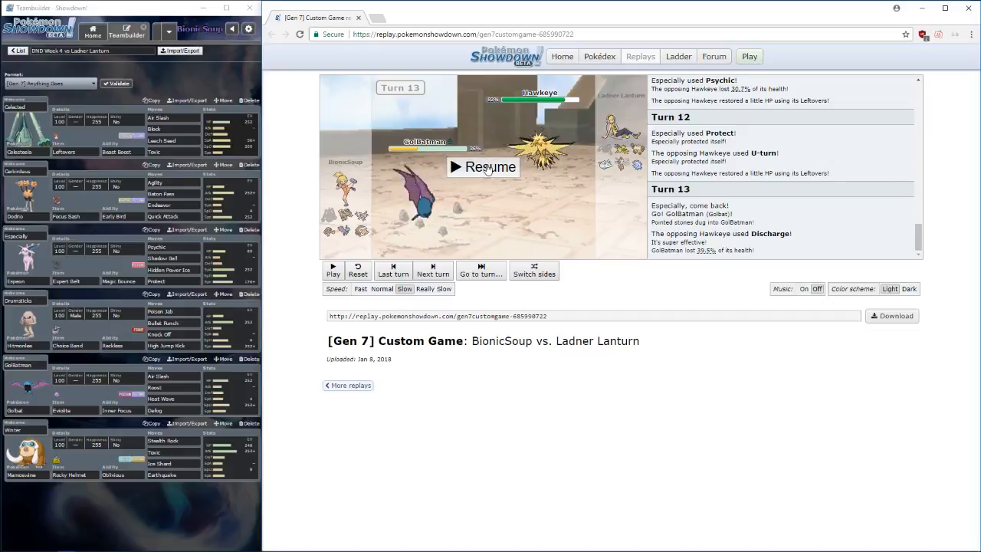
left_click(482, 167)
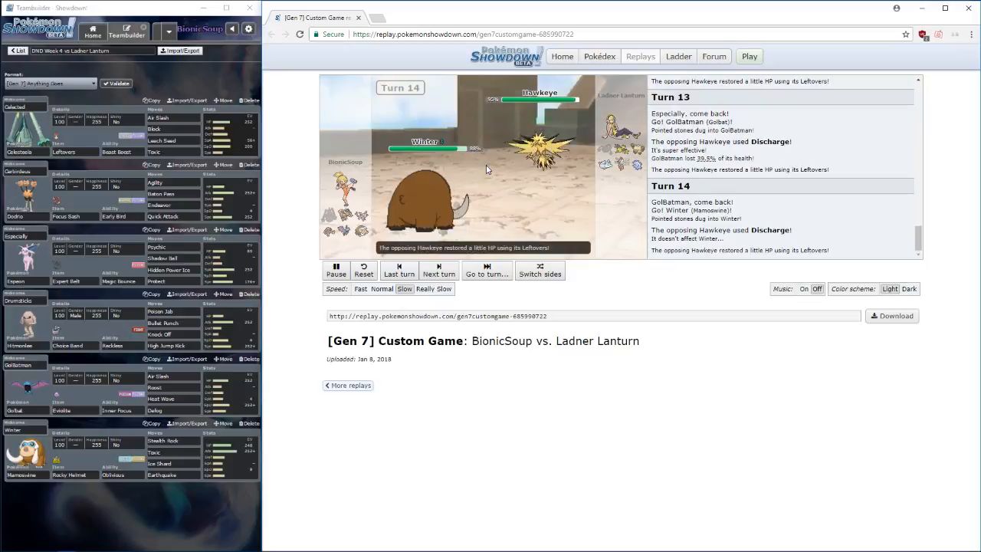
- Pause after Joe Louis faints, then resume until Aladdin's Fake Out hits Cerbirdeus
left_click(438, 269)
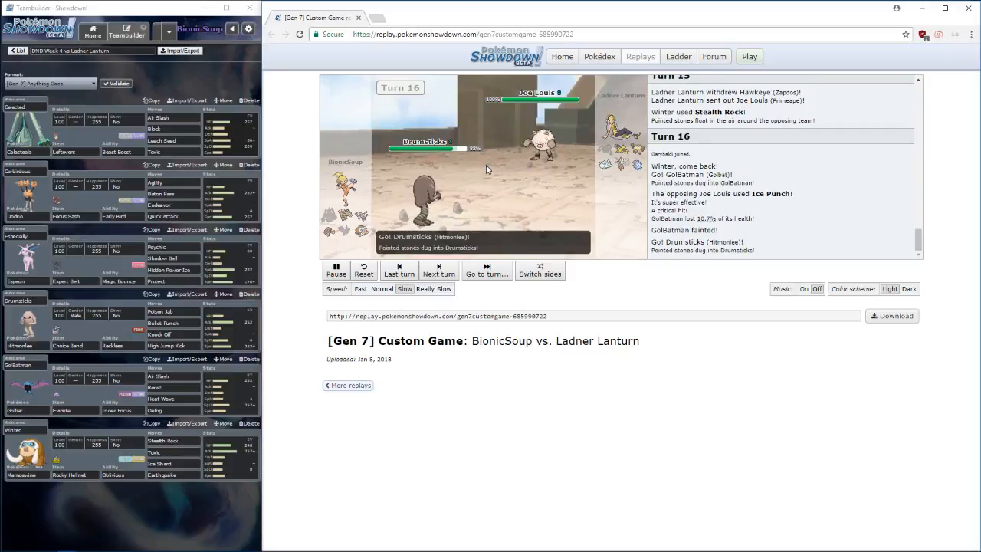
left_click(438, 271)
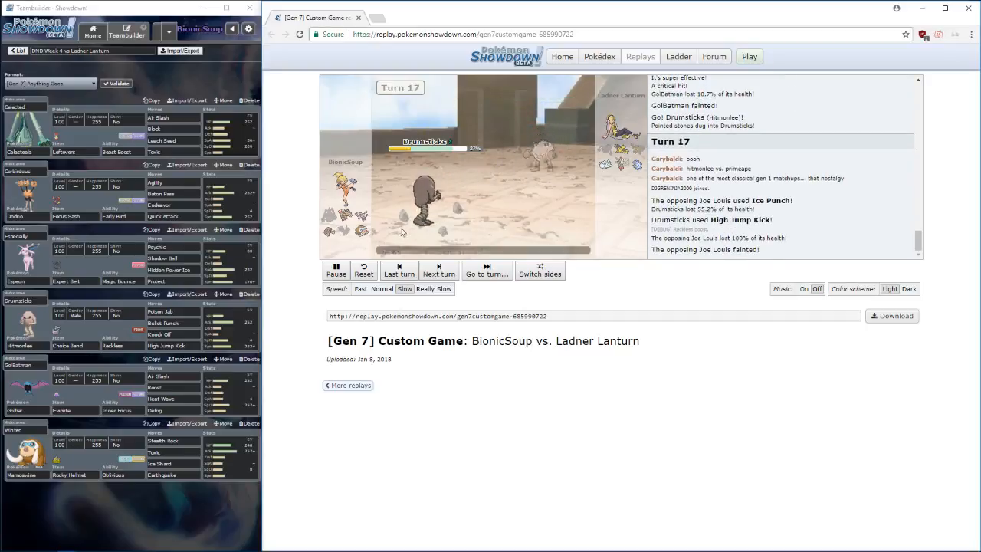
left_click(335, 270)
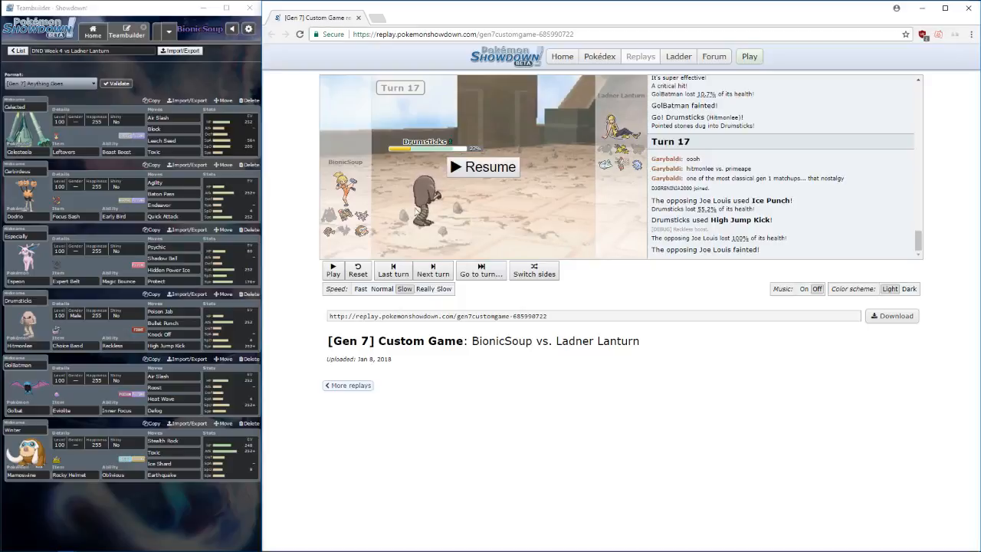
mouse_move(493, 153)
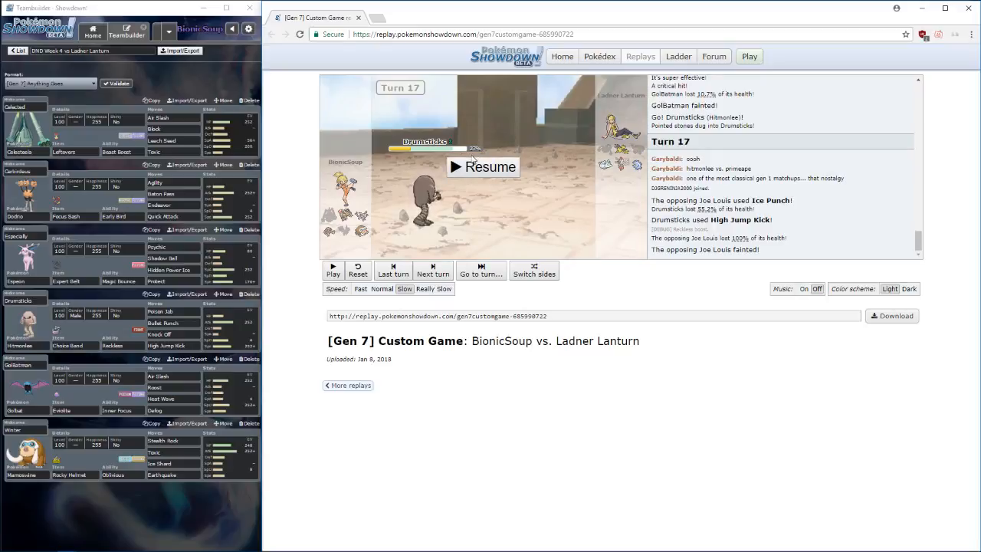
left_click(482, 167)
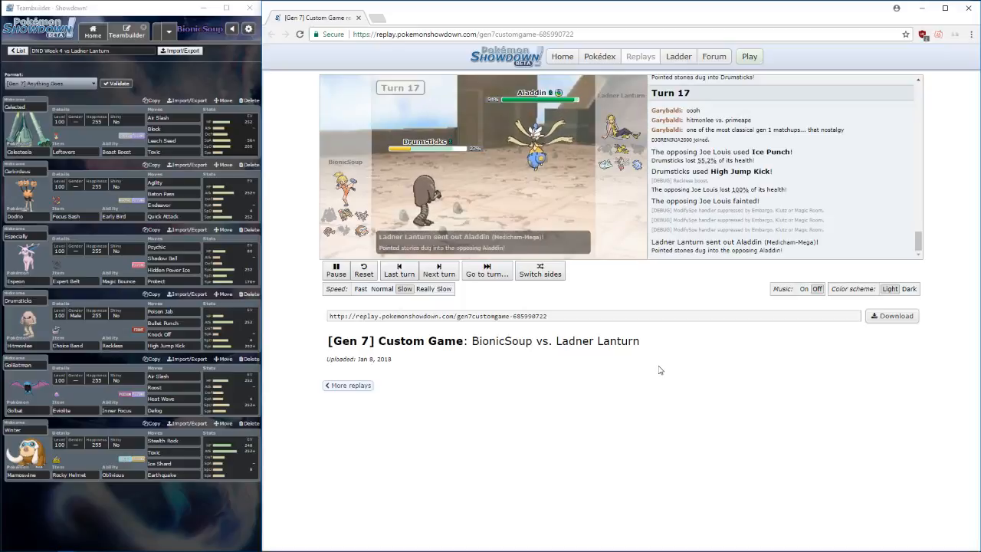
left_click(439, 270)
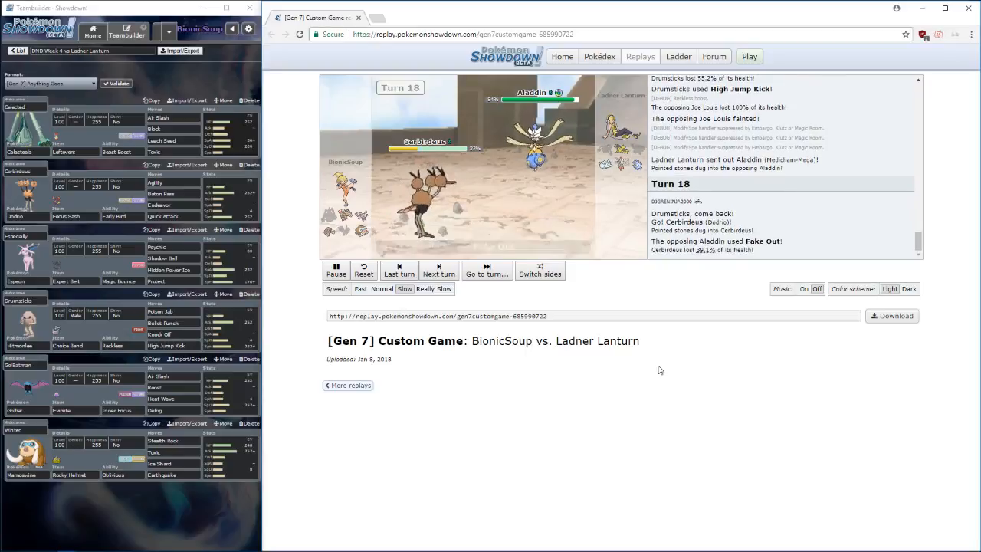
- Step through turns 19–20 and pause at turn 21 as Discharge faints Cerbirdeus
left_click(438, 270)
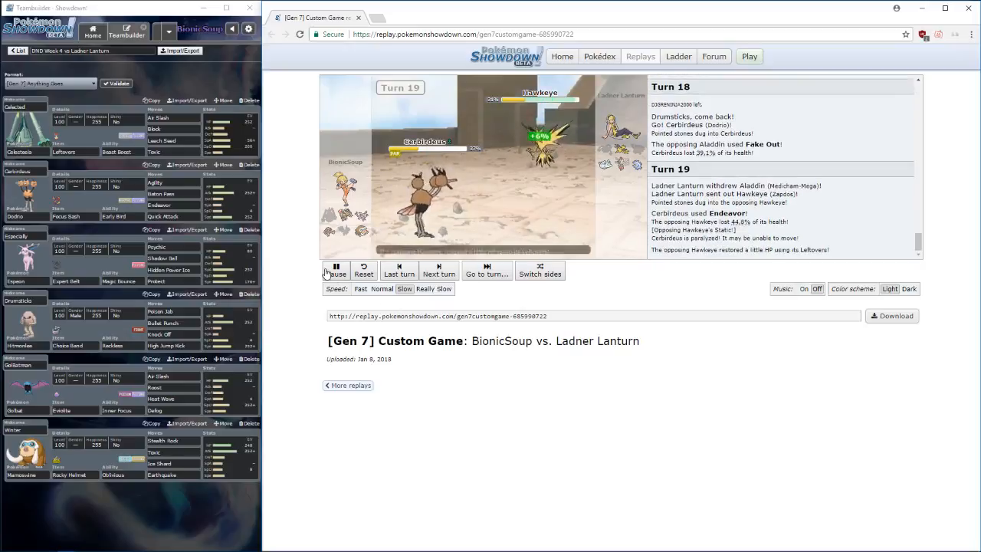
left_click(335, 270)
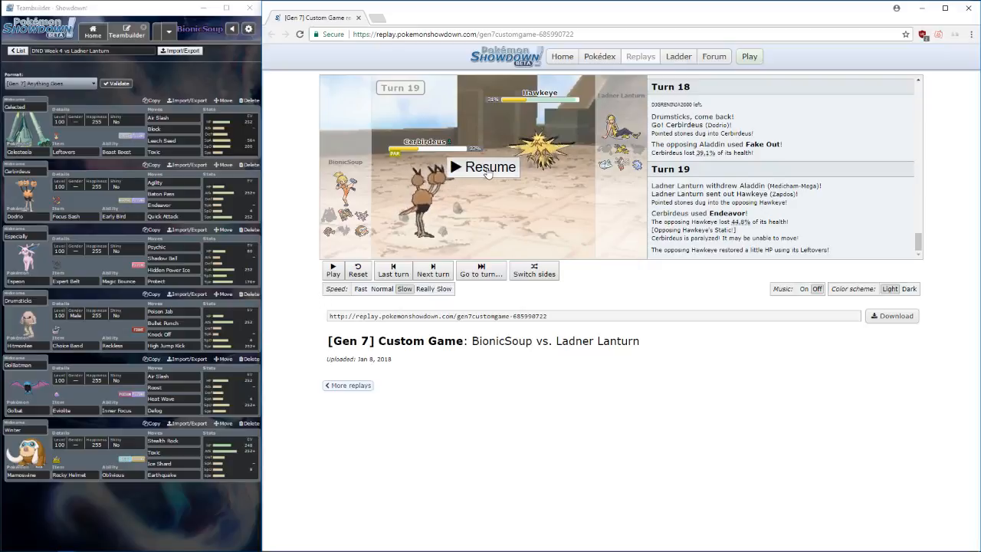
left_click(483, 167)
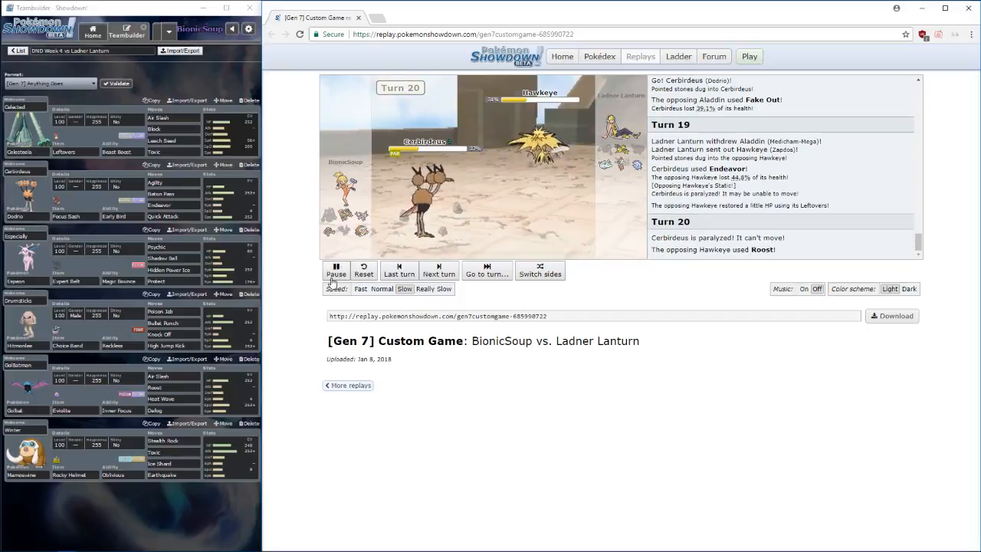
left_click(335, 270)
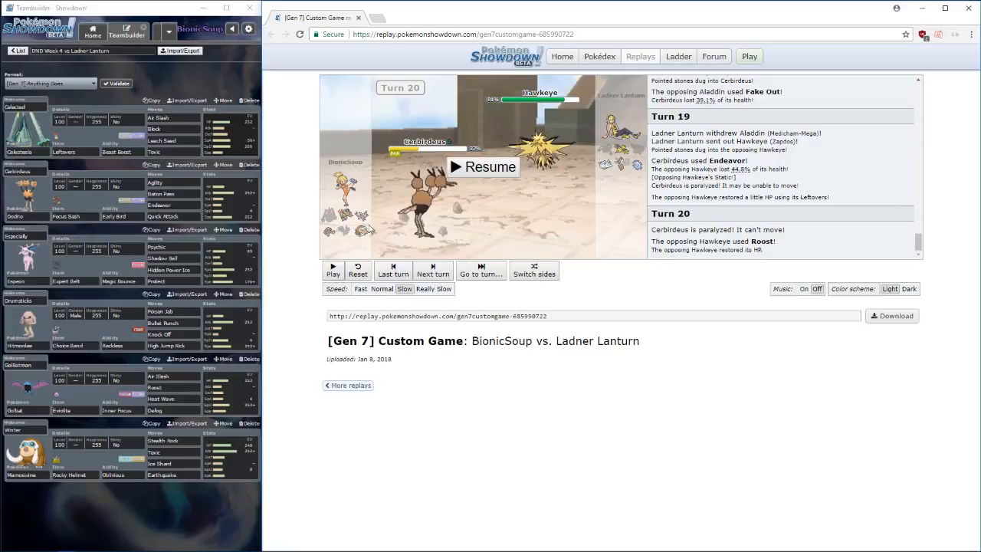
left_click(481, 166)
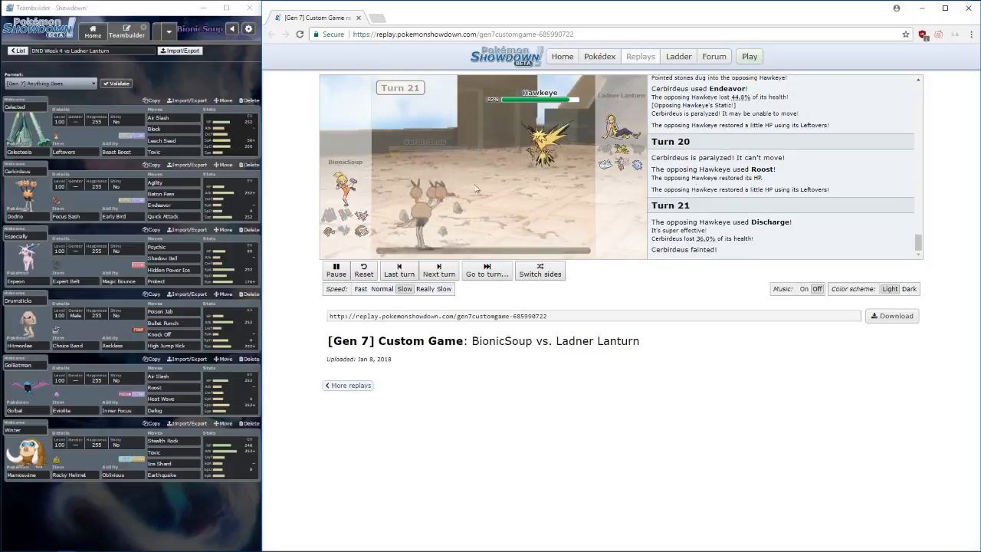
left_click(335, 269)
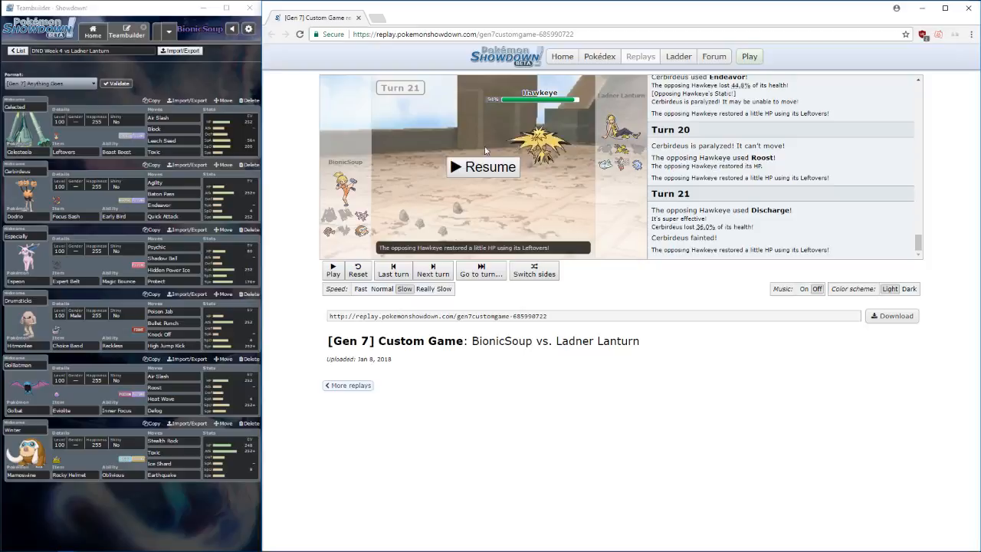
- Step through turns 22–24 until Winter's critical Ice Shard faints Morgan and Aladdin appears
left_click(483, 167)
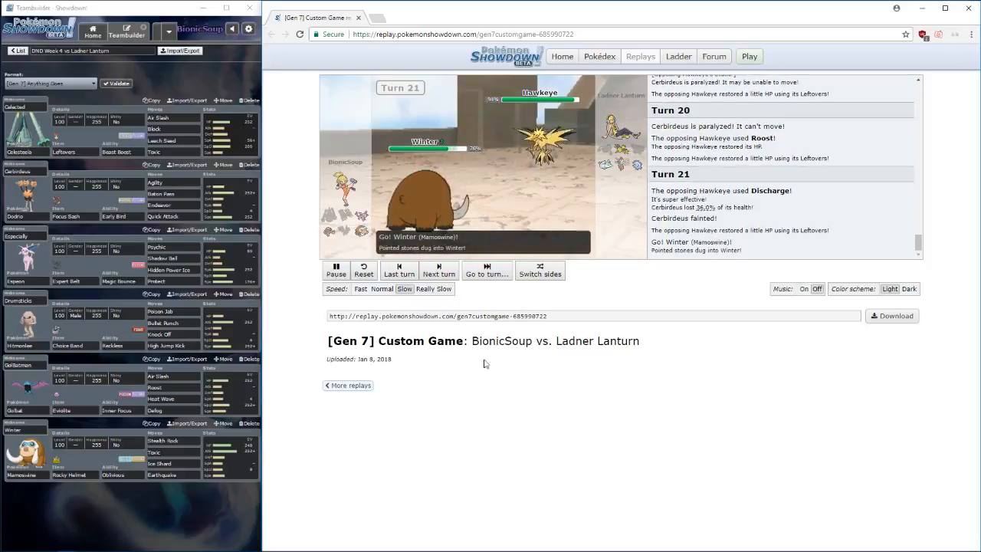
left_click(440, 269)
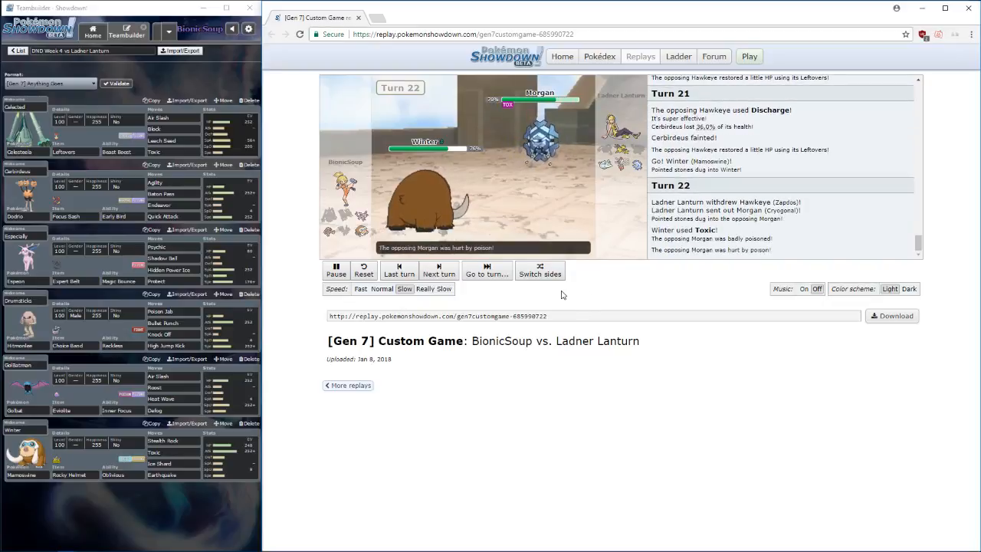
left_click(438, 270)
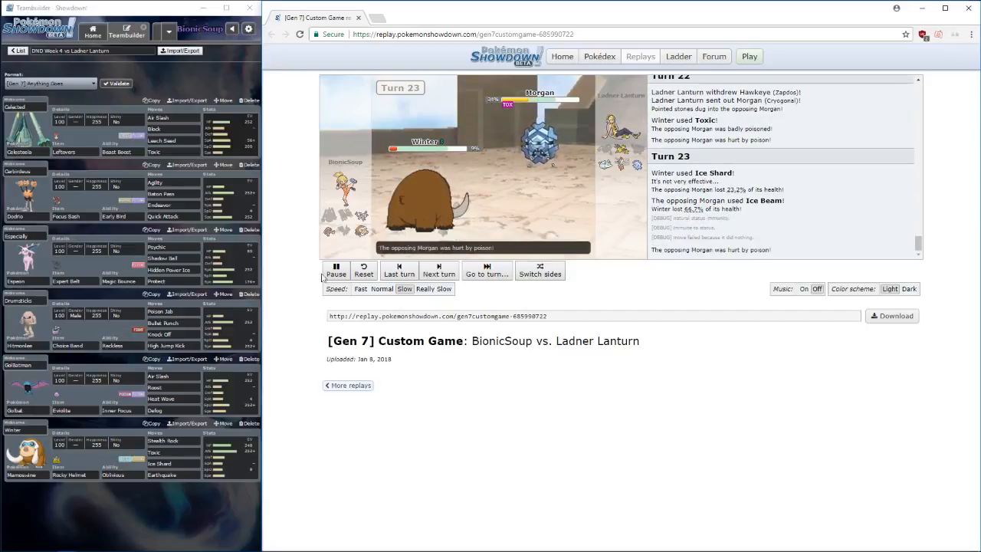
left_click(336, 269)
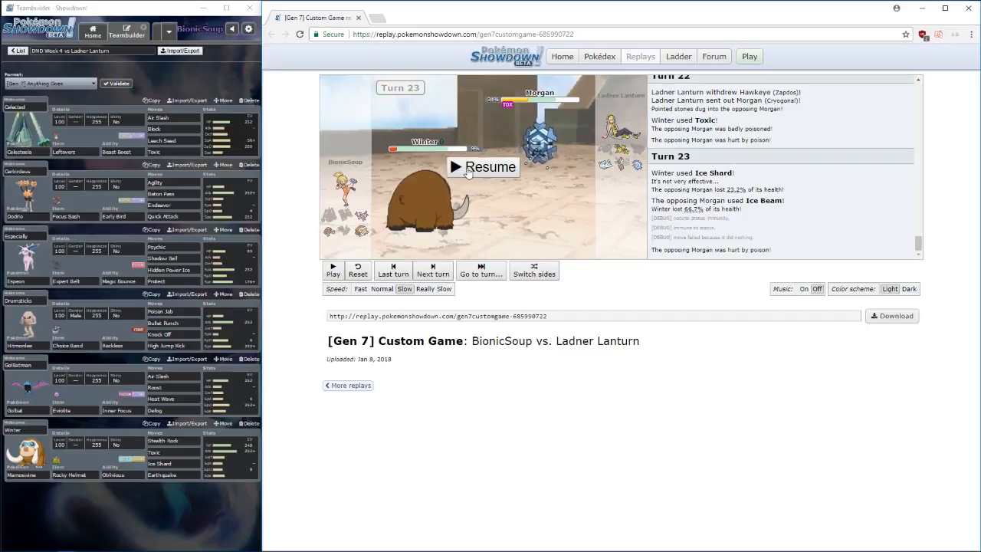
left_click(483, 167)
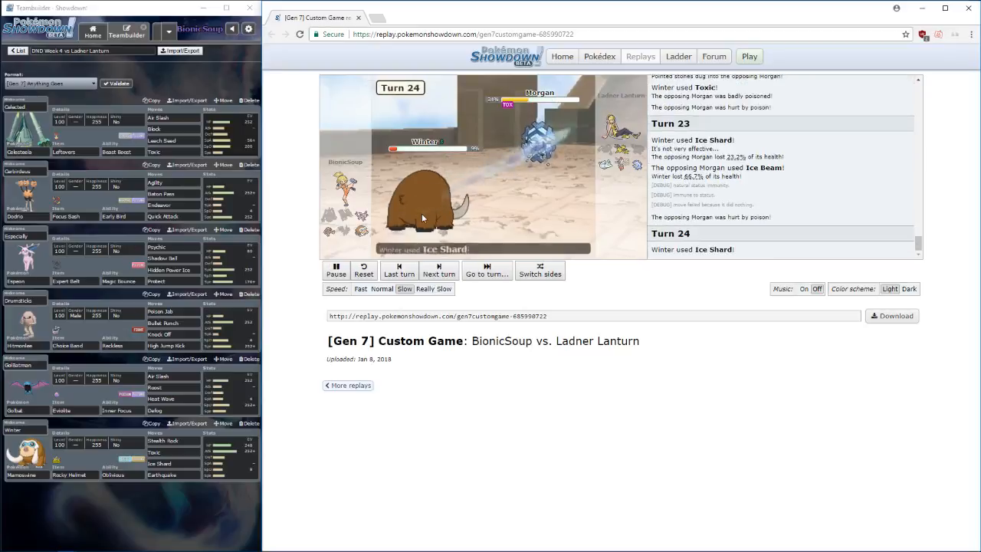
left_click(336, 269)
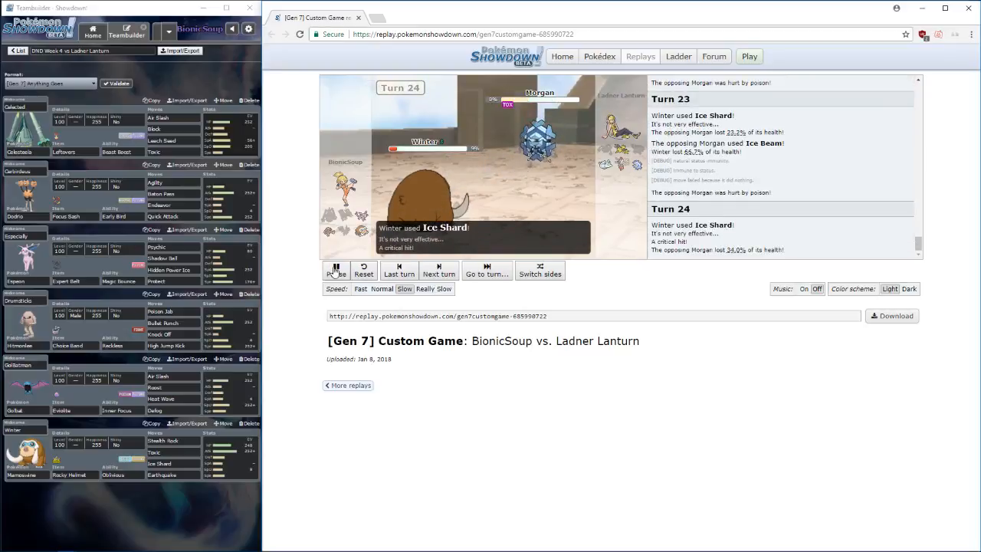
left_click(334, 270)
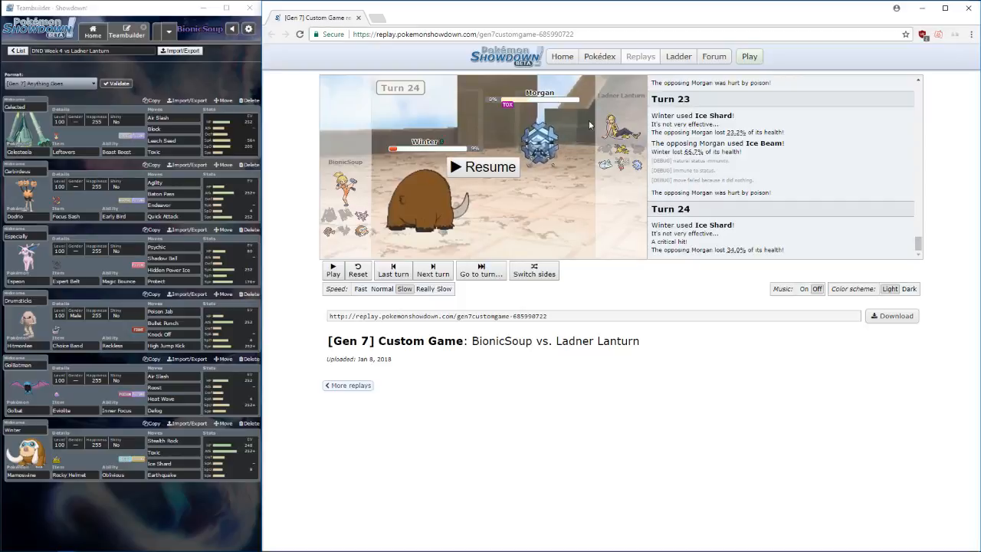
mouse_move(572, 140)
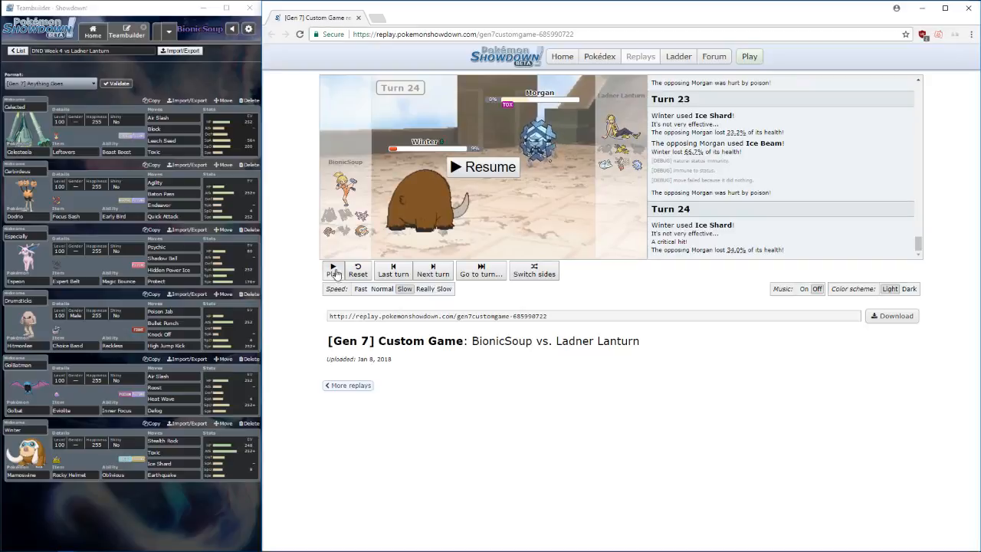
left_click(335, 270)
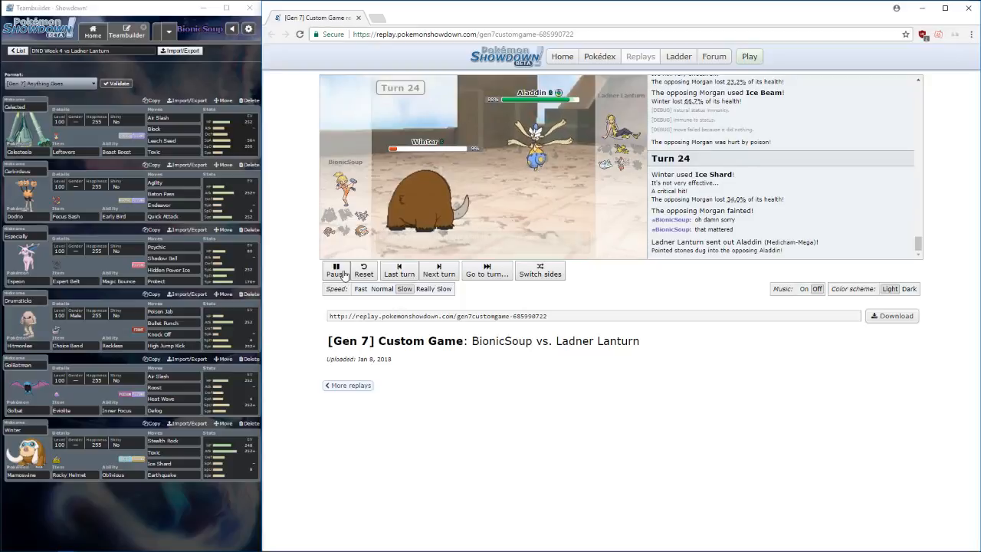
- Pause during turn 25, then resume after Winter faints and Especially enters
left_click(438, 269)
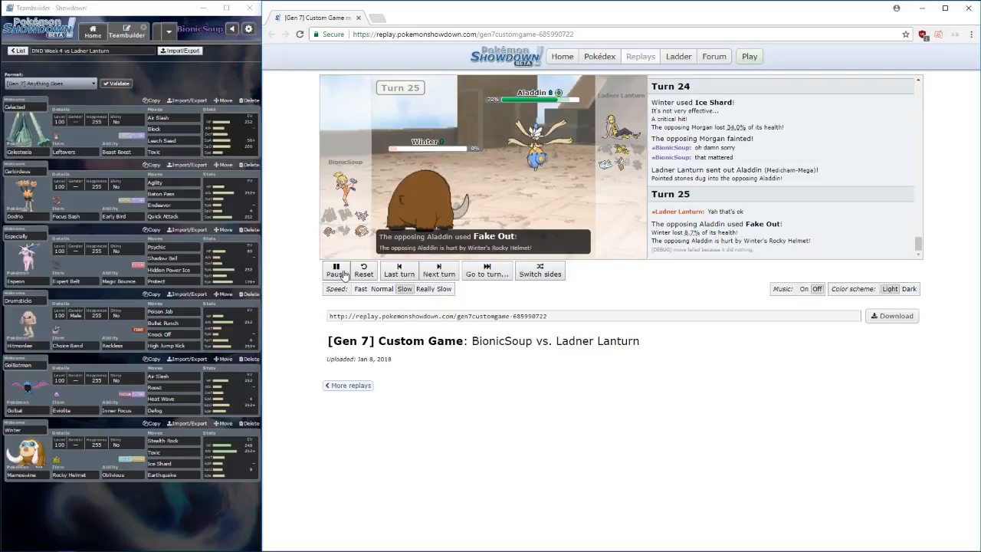
left_click(333, 270)
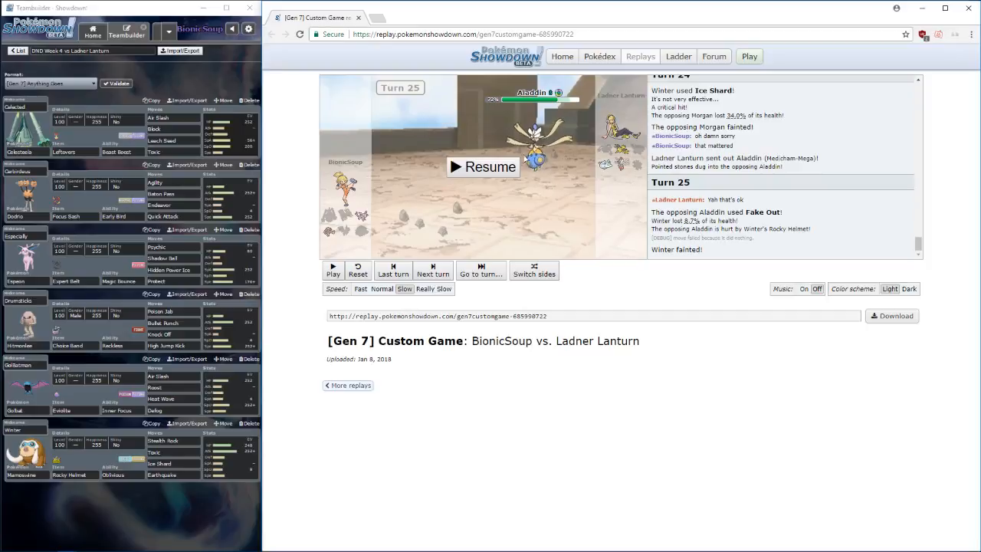
left_click(483, 167)
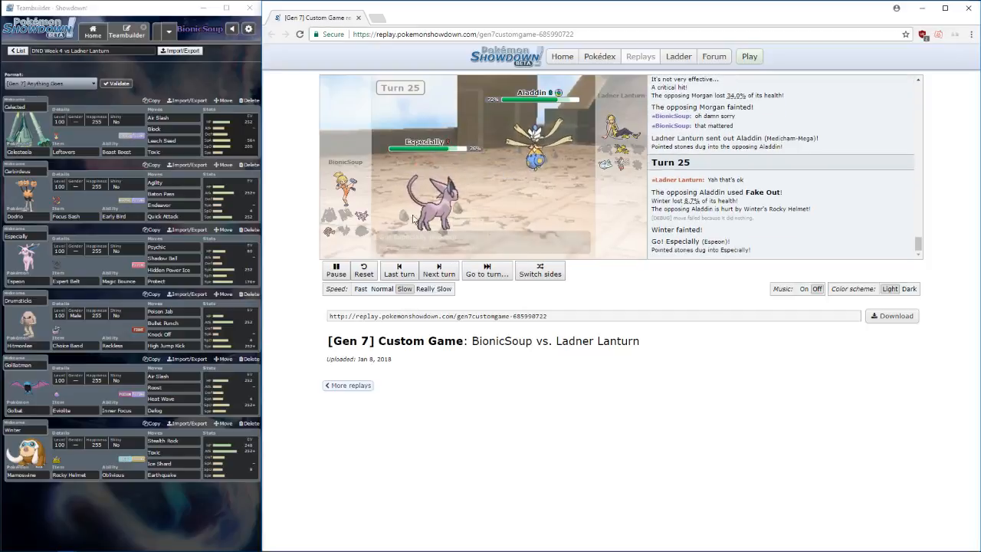
- Step through turn 26 and pause at turn 27 with Hawkeye at 4% after Hidden Power
left_click(439, 270)
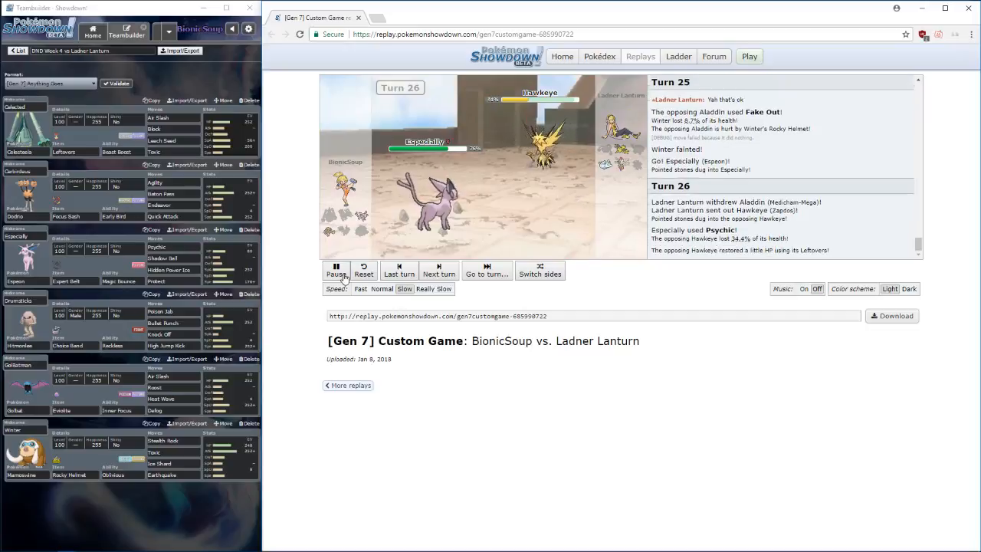
left_click(335, 270)
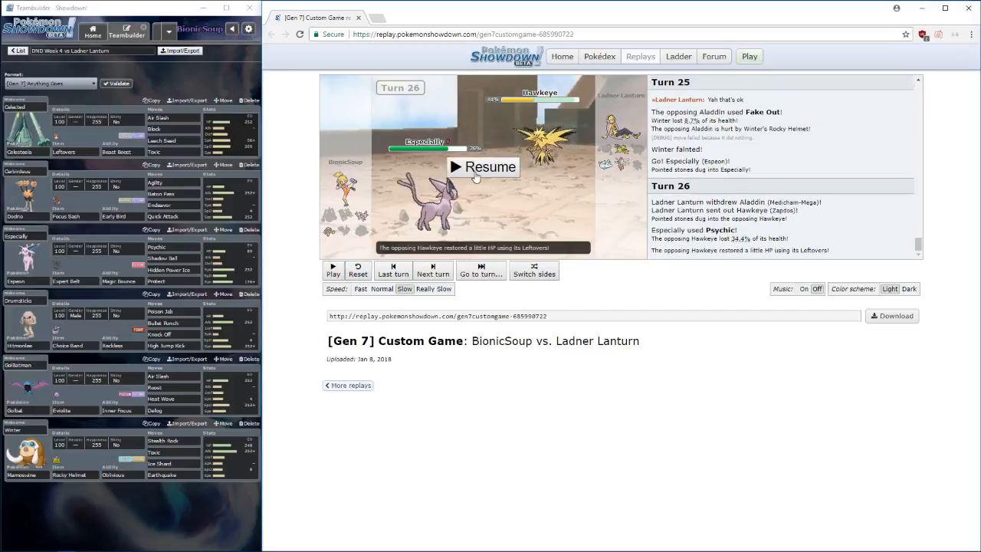
left_click(483, 167)
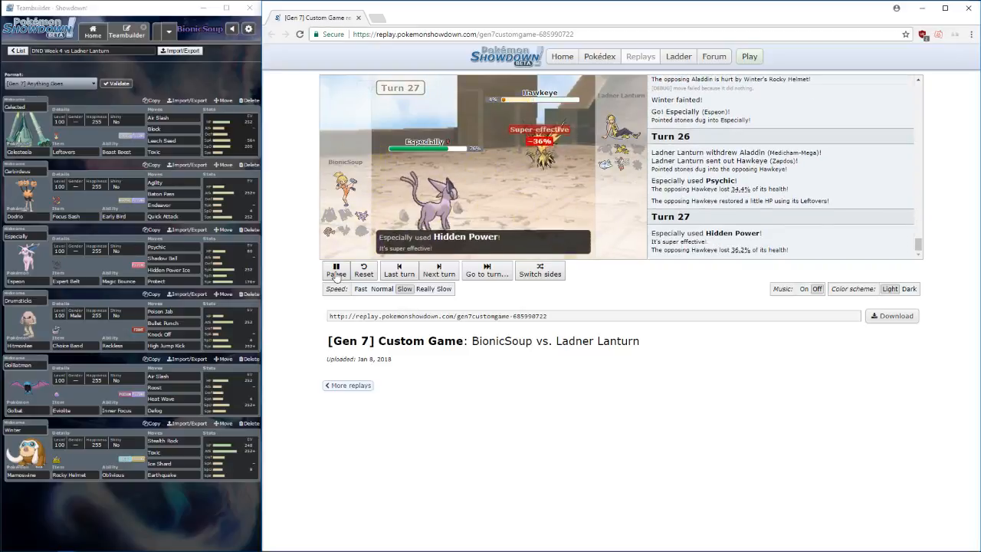
left_click(335, 270)
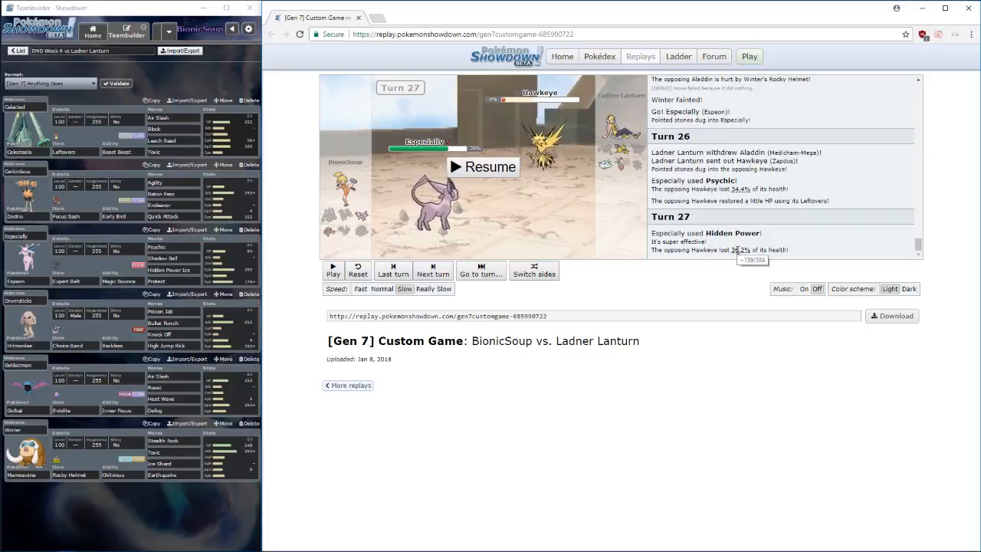
mouse_move(480, 175)
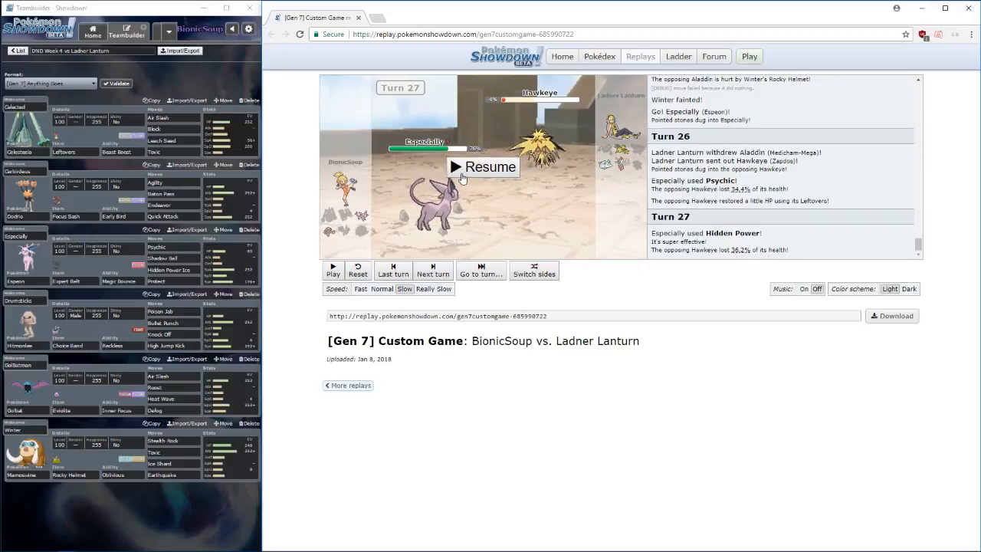
- Resume the replay from turn 27 through turn 30, when Hawkeye's Discharge faints Especially
left_click(483, 167)
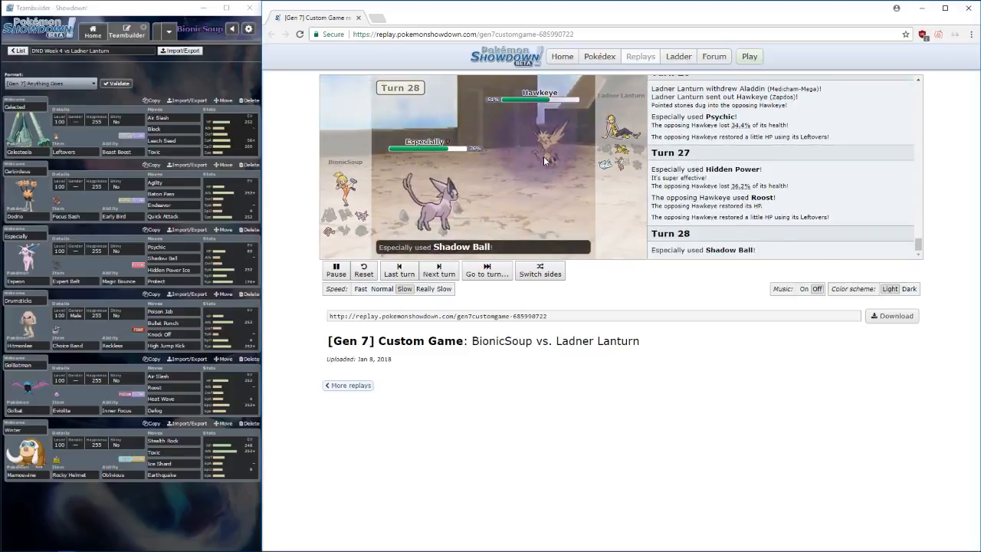
left_click(336, 269)
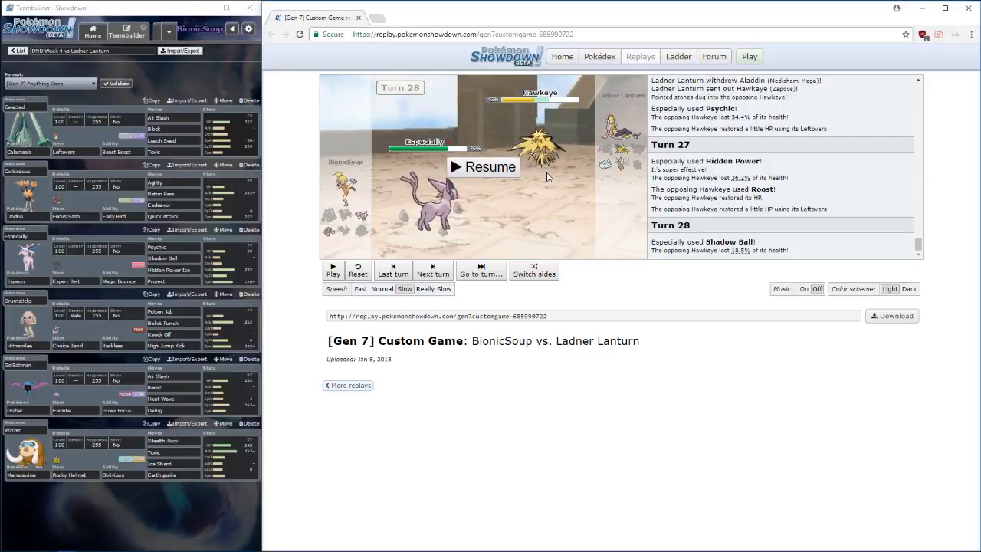
left_click(482, 167)
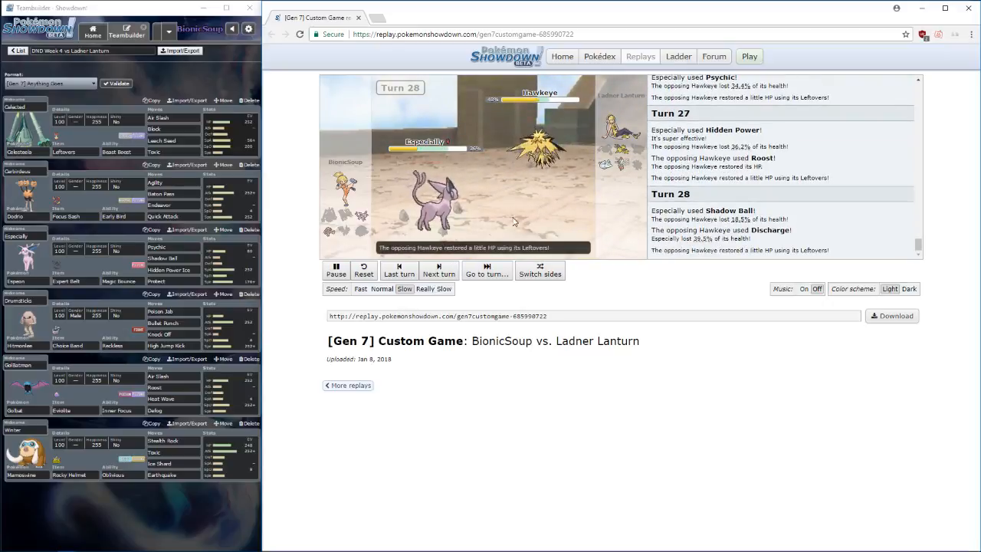
left_click(336, 269)
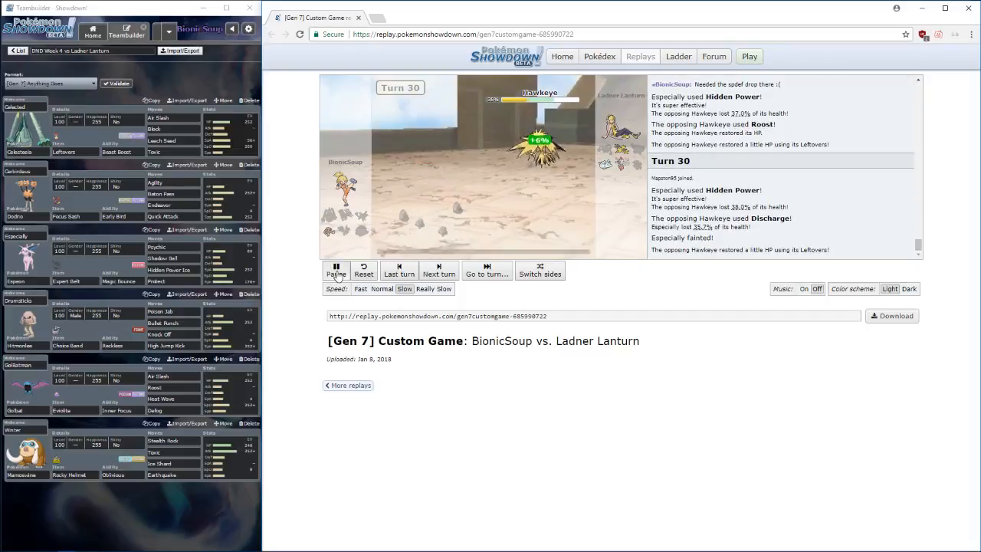
- Play on into turn 31 and pause once Drumsticks' Poison Jab hits Hawkeye
left_click(335, 270)
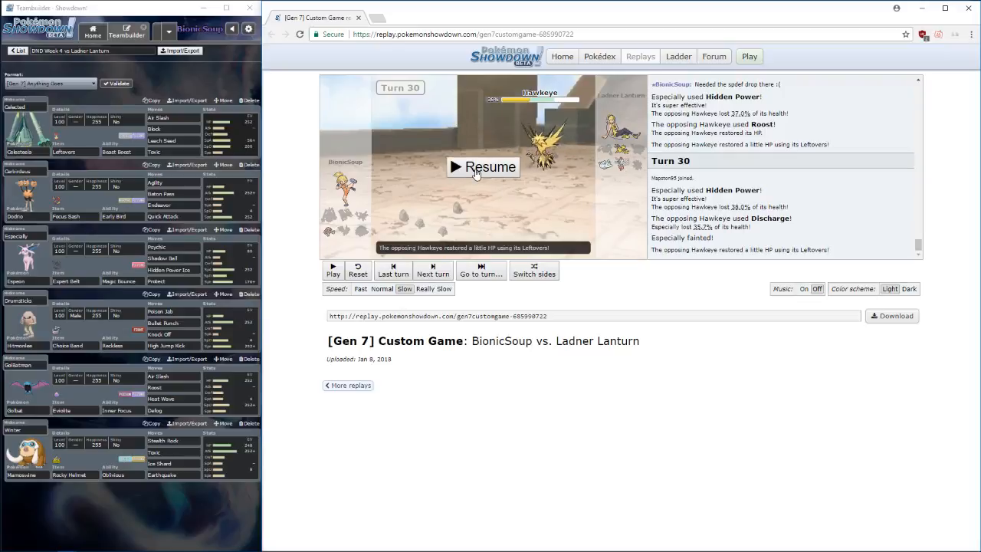
left_click(483, 167)
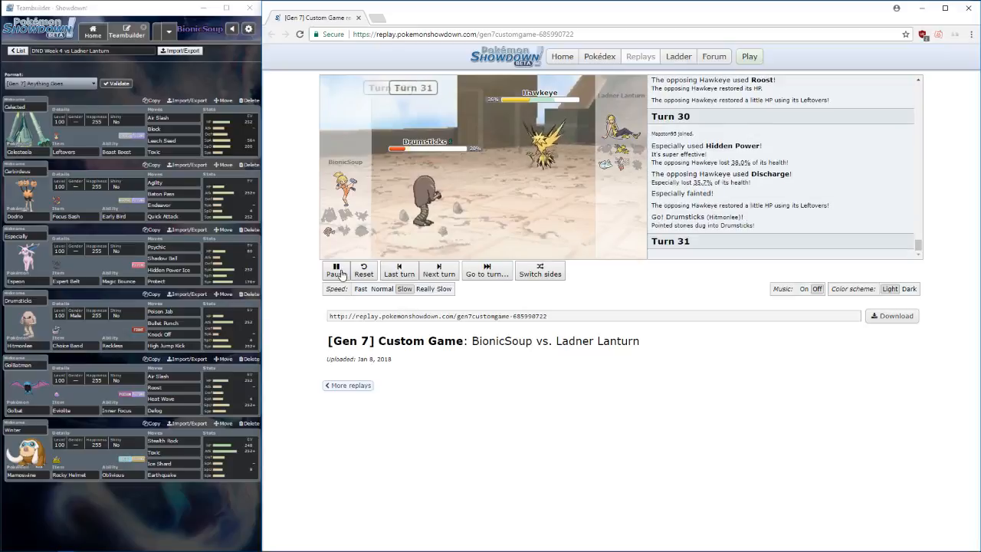
left_click(333, 269)
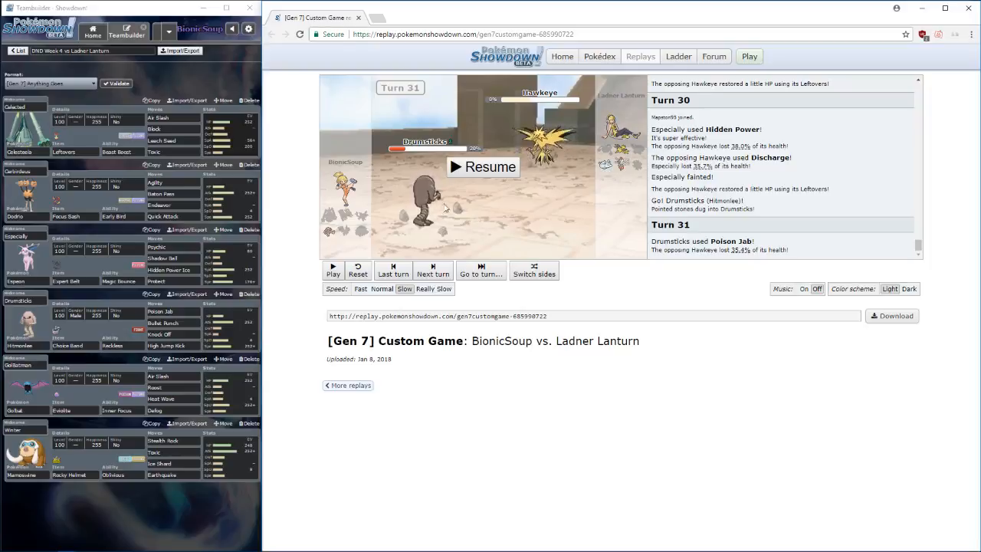
- Play into turn 32 and pause after Aladdin's Fake Out faints Drumsticks
left_click(483, 168)
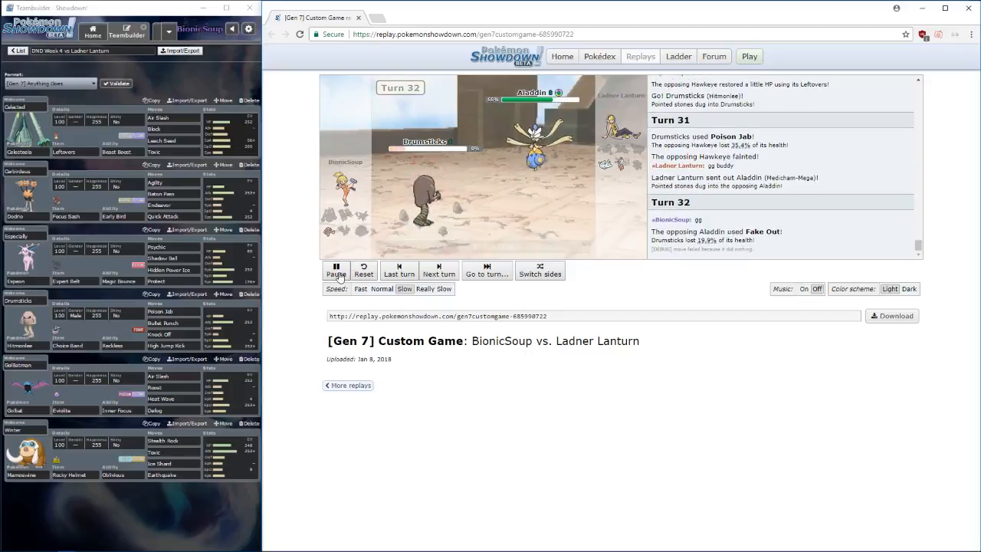
left_click(335, 270)
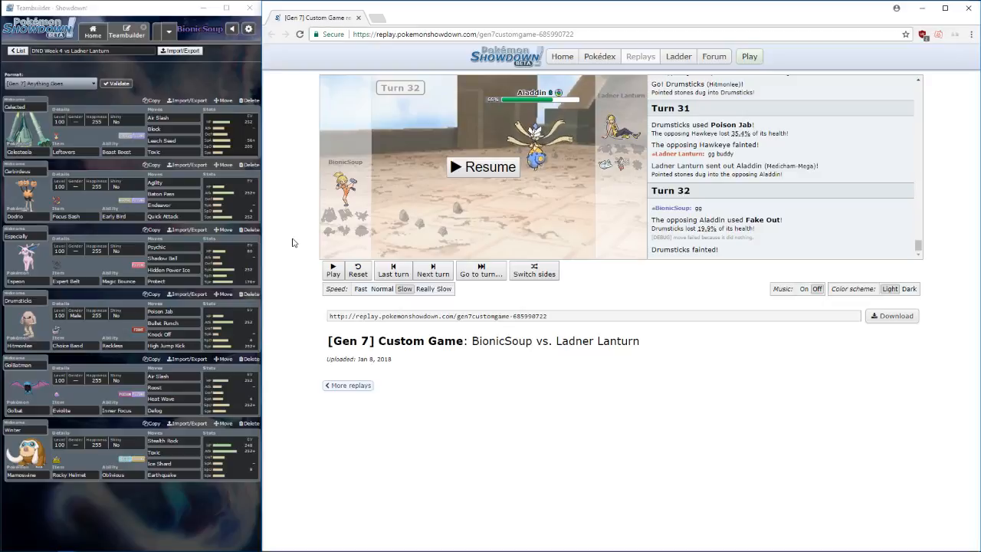
mouse_move(301, 158)
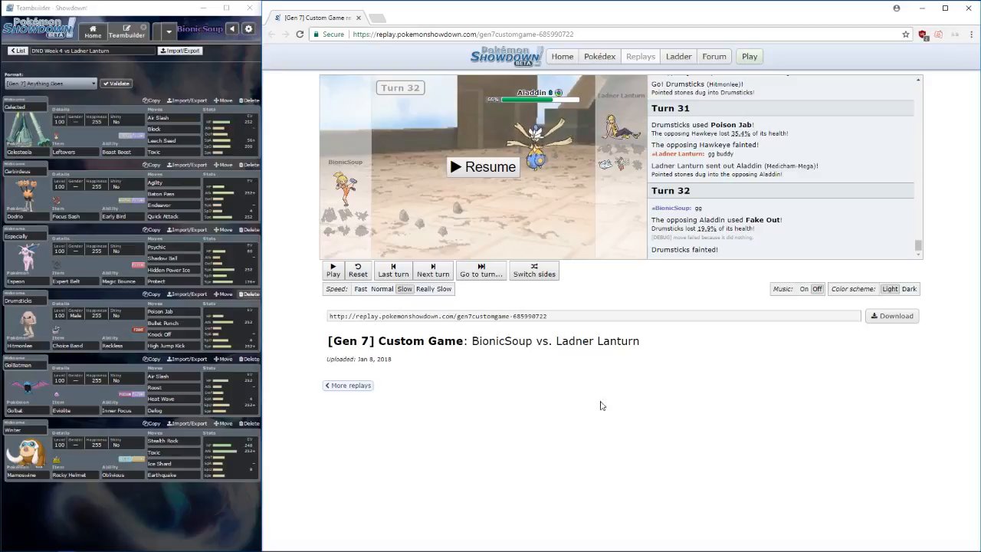
mouse_move(573, 166)
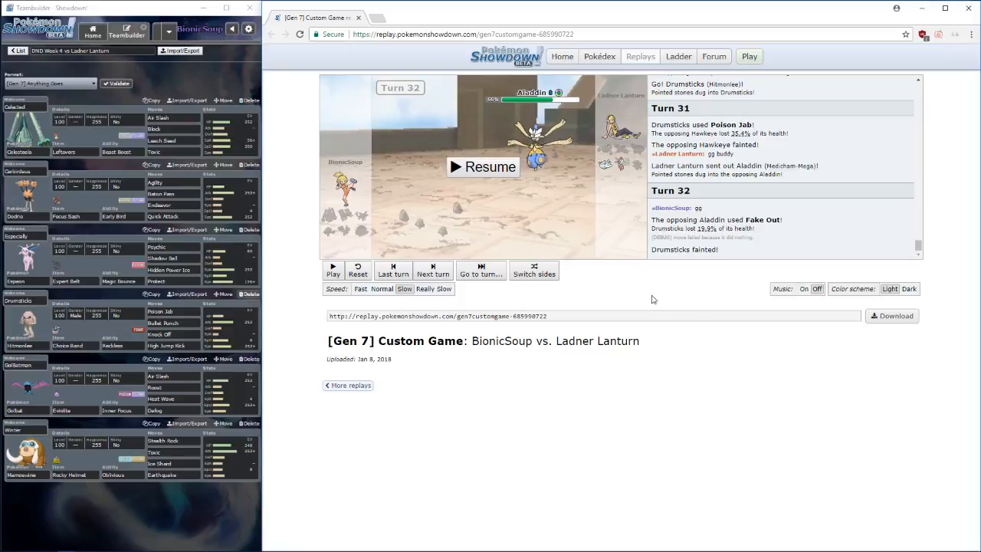
mouse_move(648, 299)
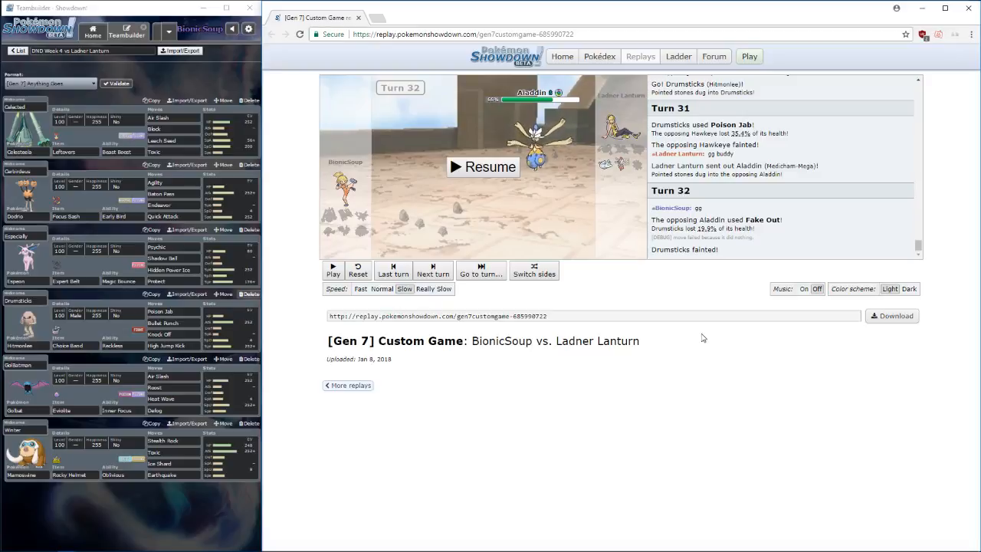
mouse_move(702, 353)
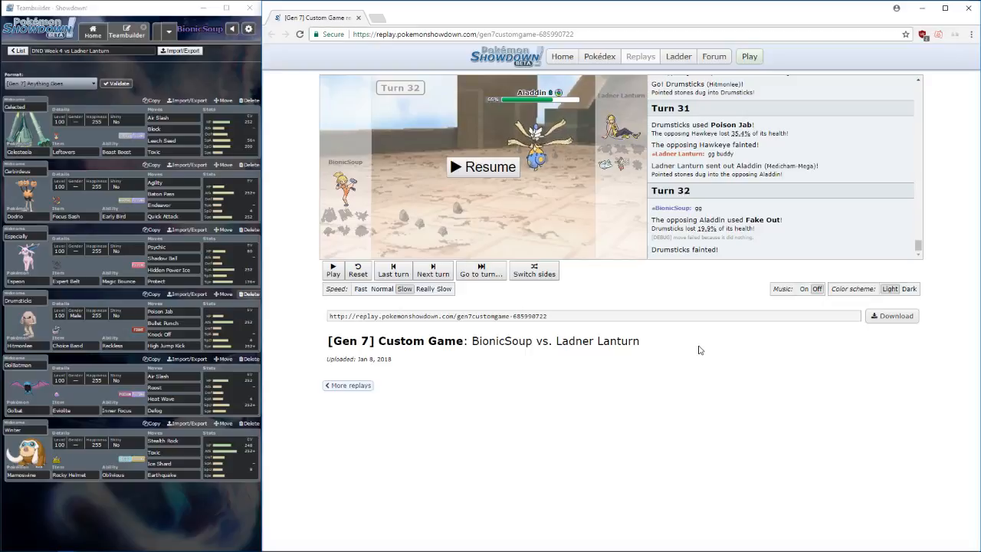
mouse_move(780, 348)
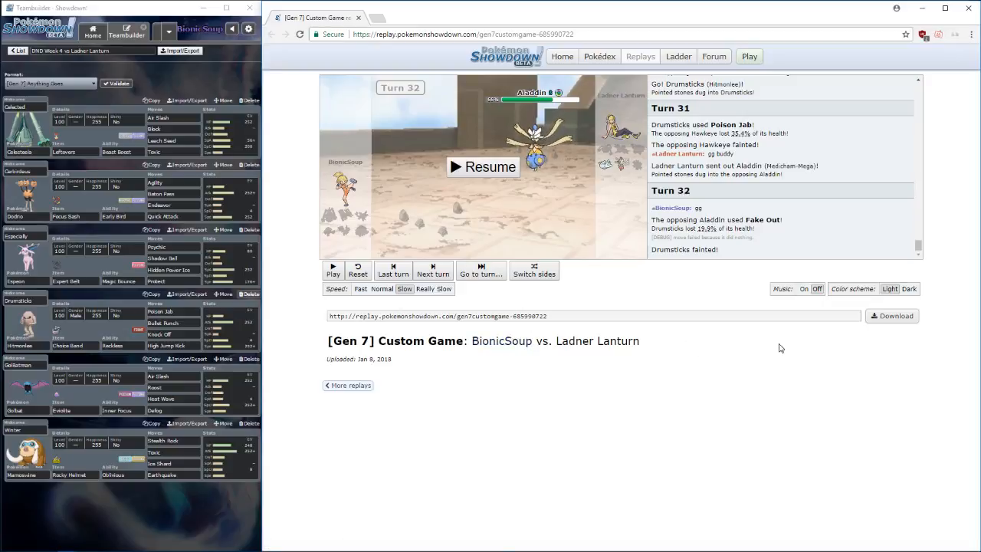